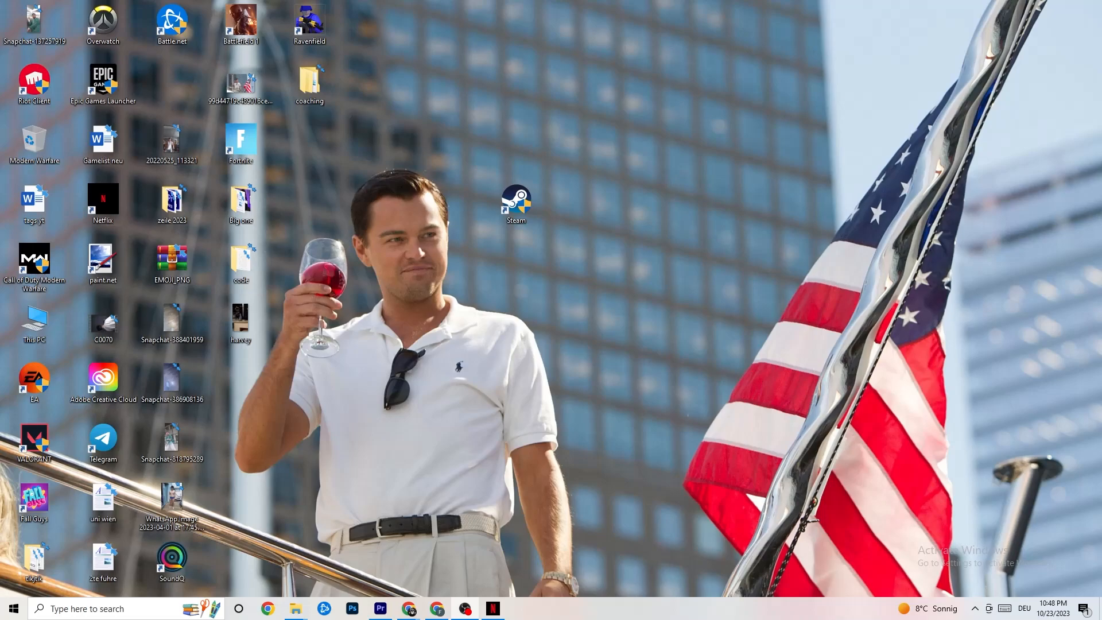
pyautogui.moveTo(760, 229)
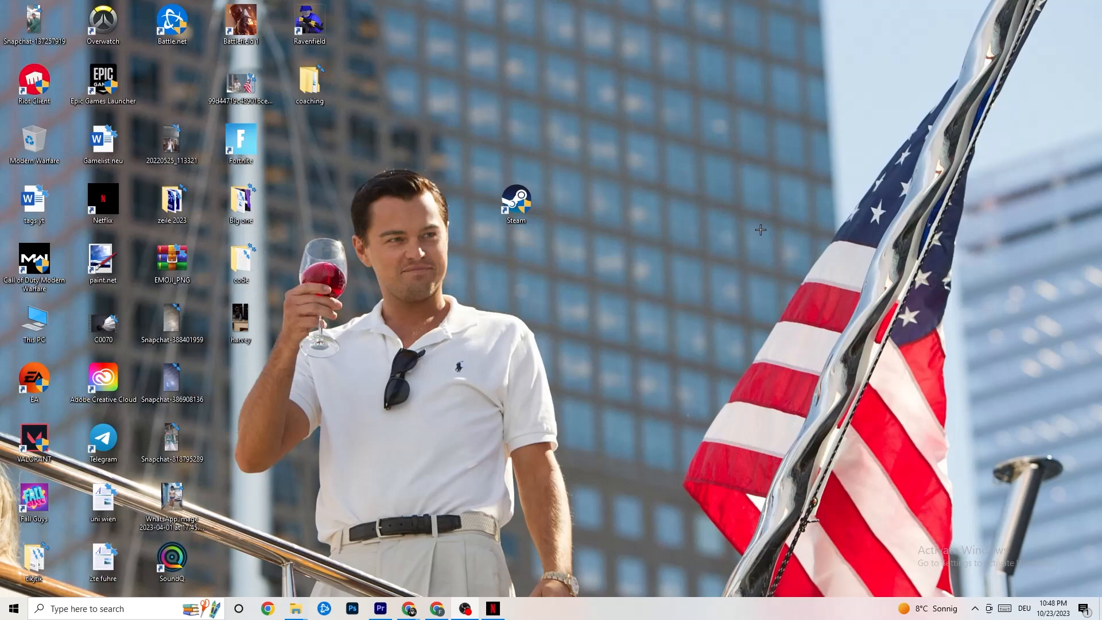
pyautogui.moveTo(774, 204)
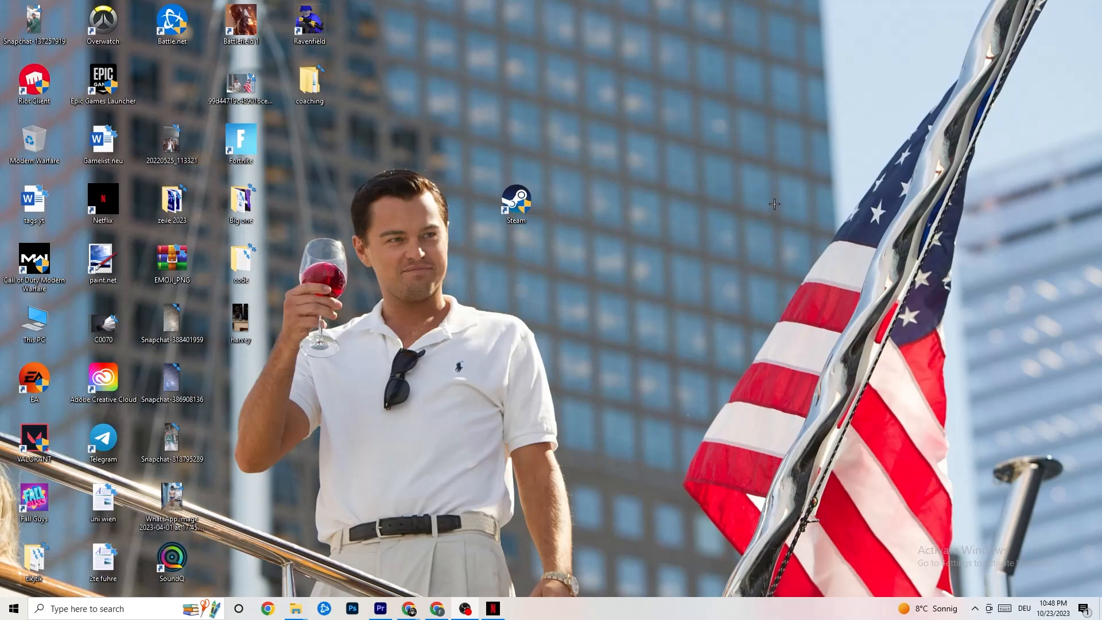
pyautogui.moveTo(774, 195)
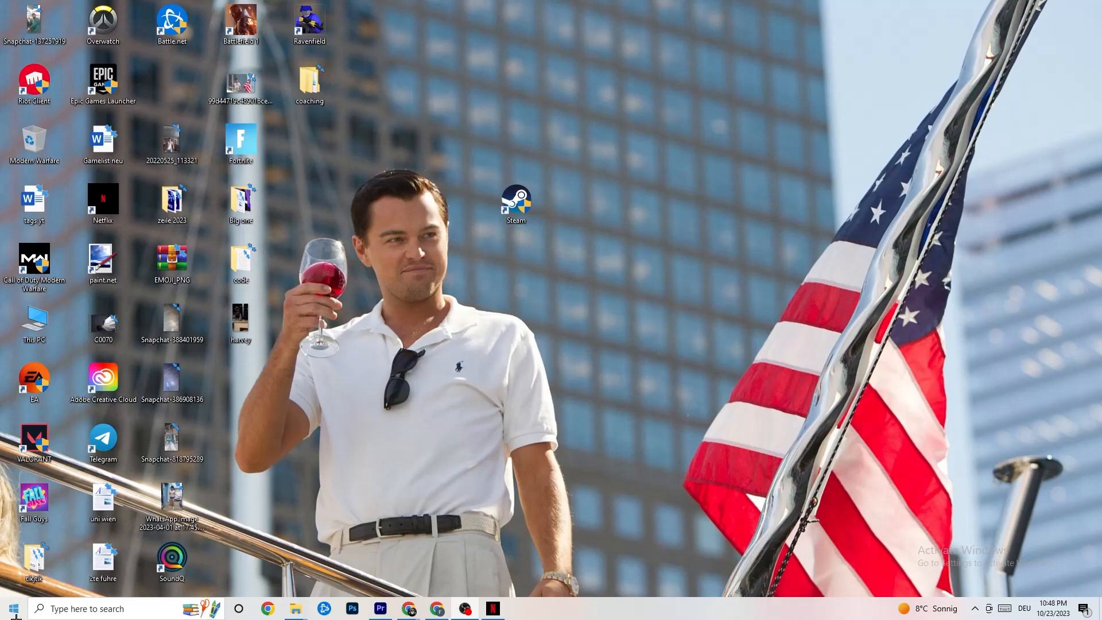
# Step: Check Windows Update under Update & Security, confirming the PC is up to date
pyautogui.click(10, 608)
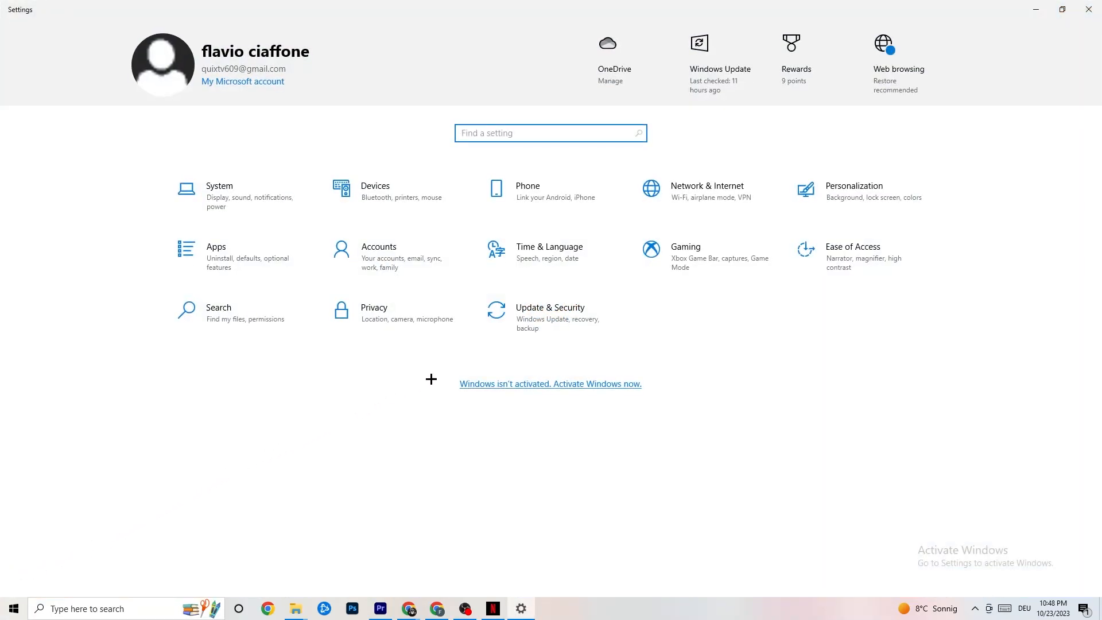
pyautogui.click(550, 312)
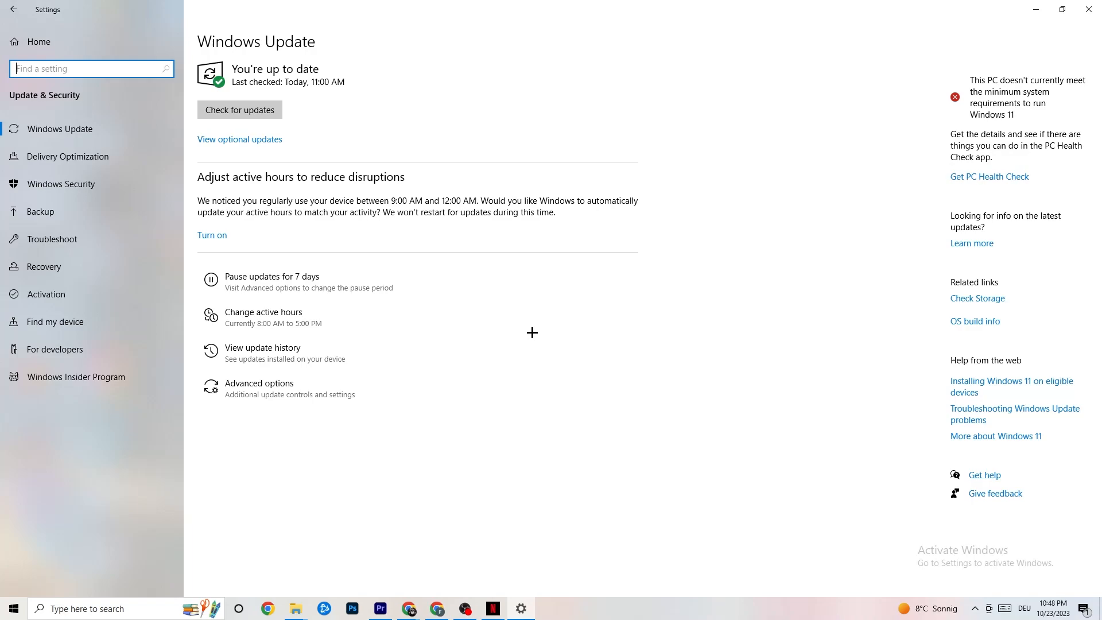
pyautogui.moveTo(247, 110)
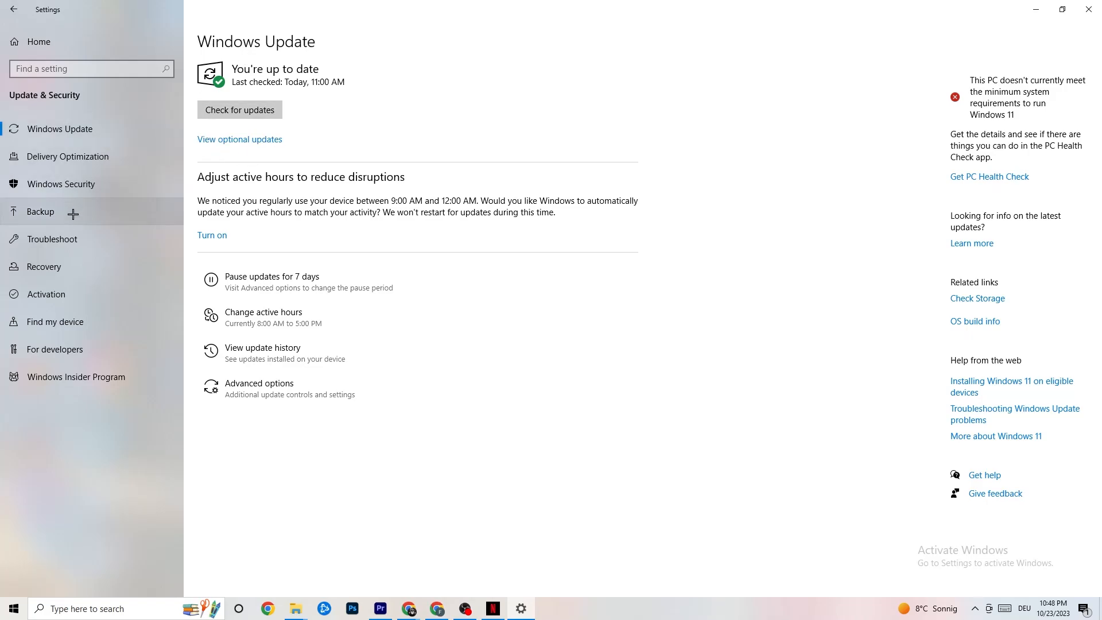
pyautogui.click(53, 238)
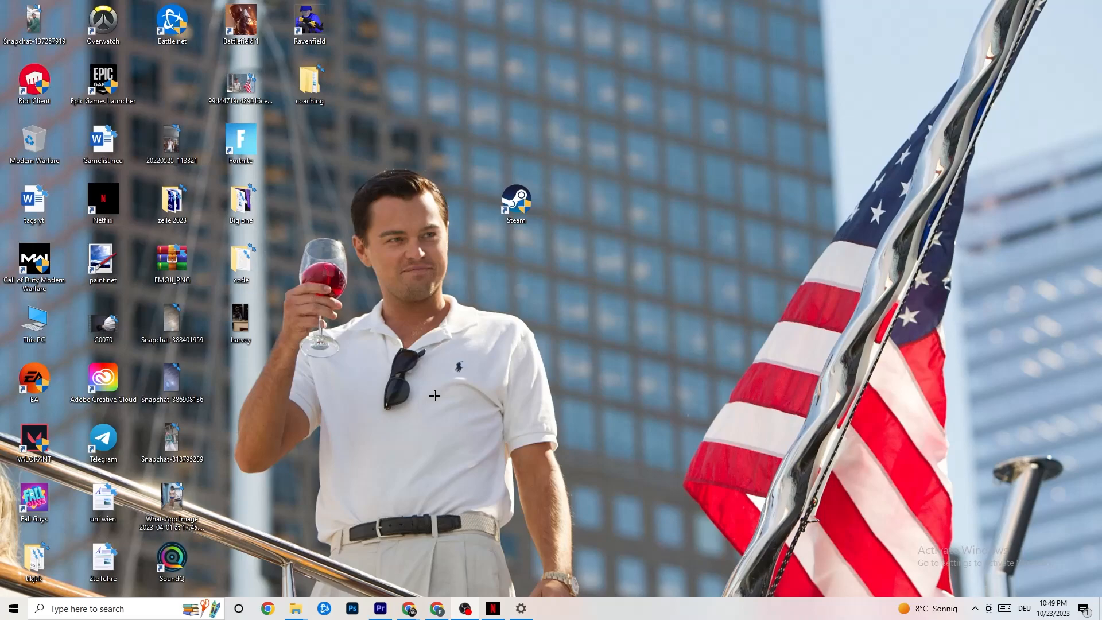
pyautogui.moveTo(507, 257)
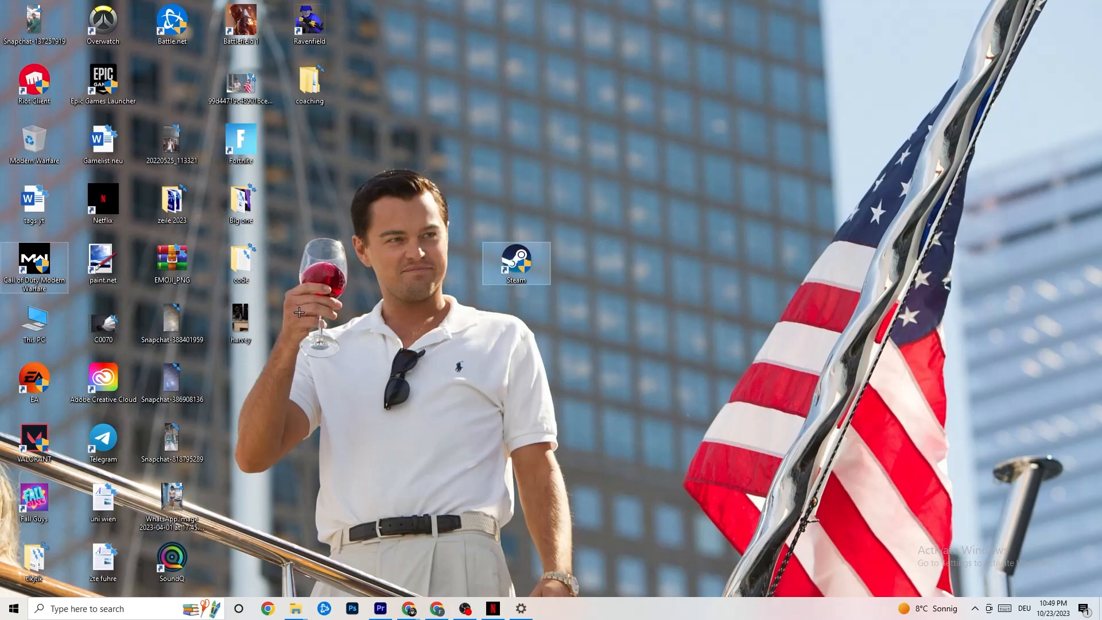
pyautogui.moveTo(334, 304)
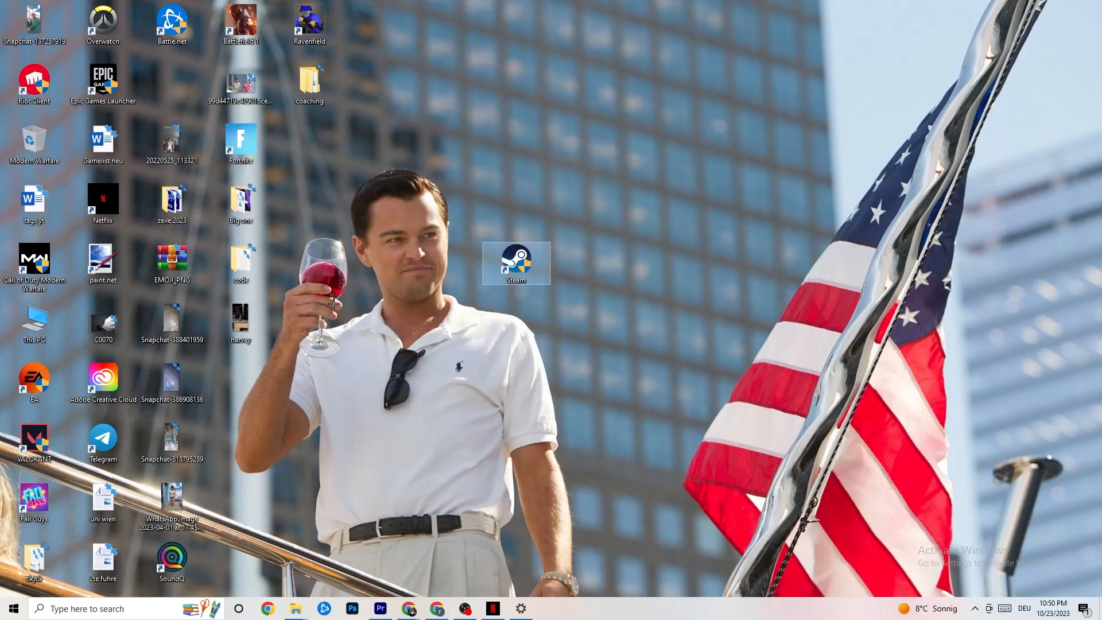
# Step: Run the Steam desktop shortcut as administrator
pyautogui.rightClick(517, 263)
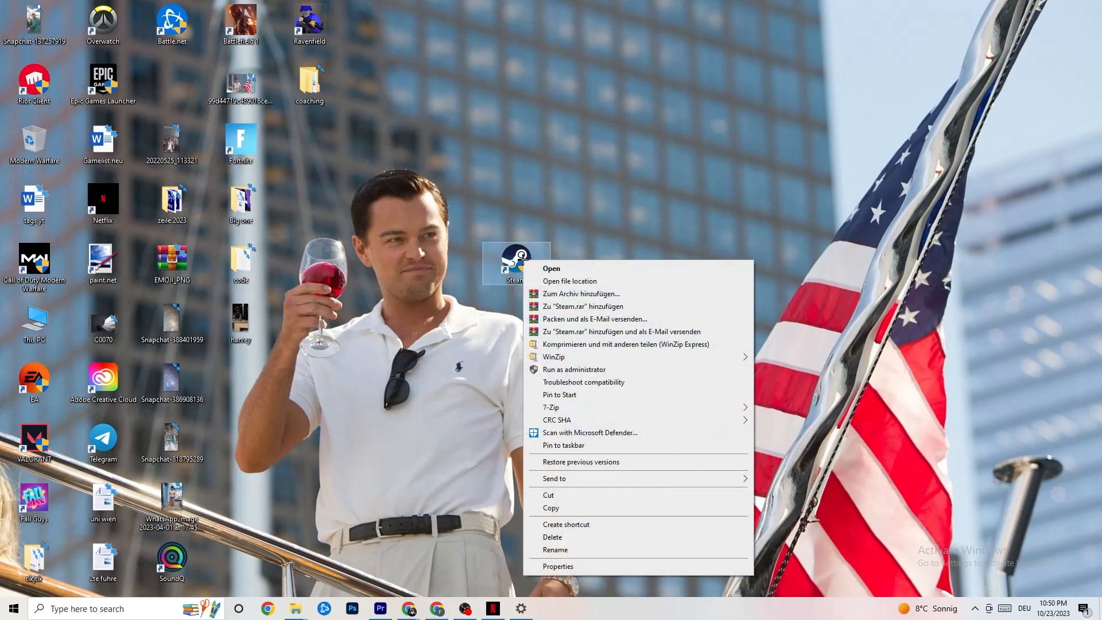
pyautogui.moveTo(561, 369)
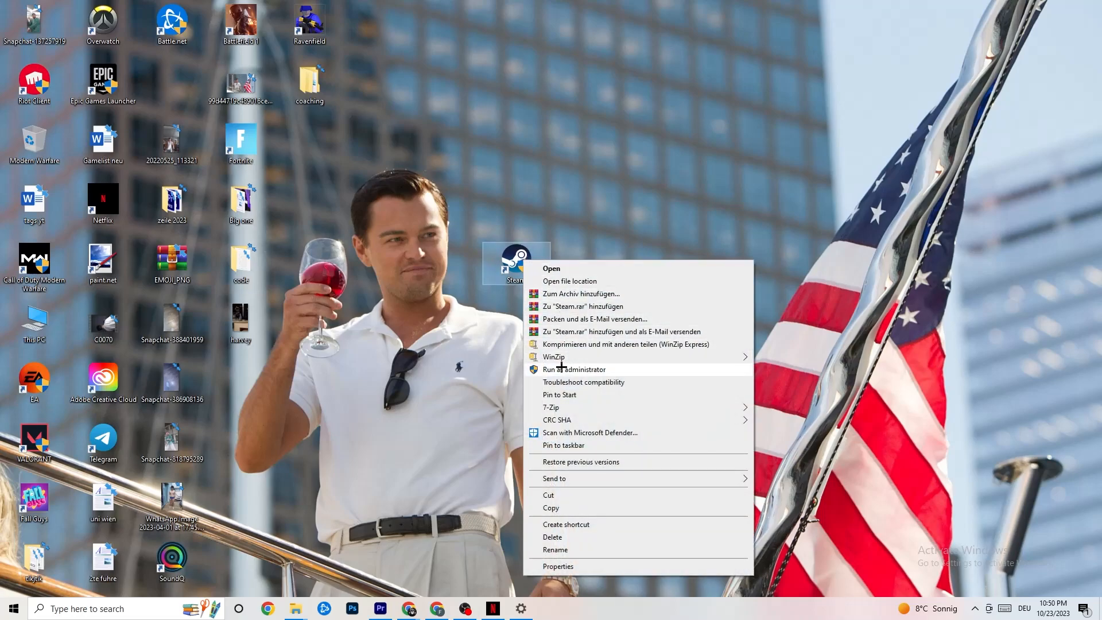
pyautogui.click(412, 333)
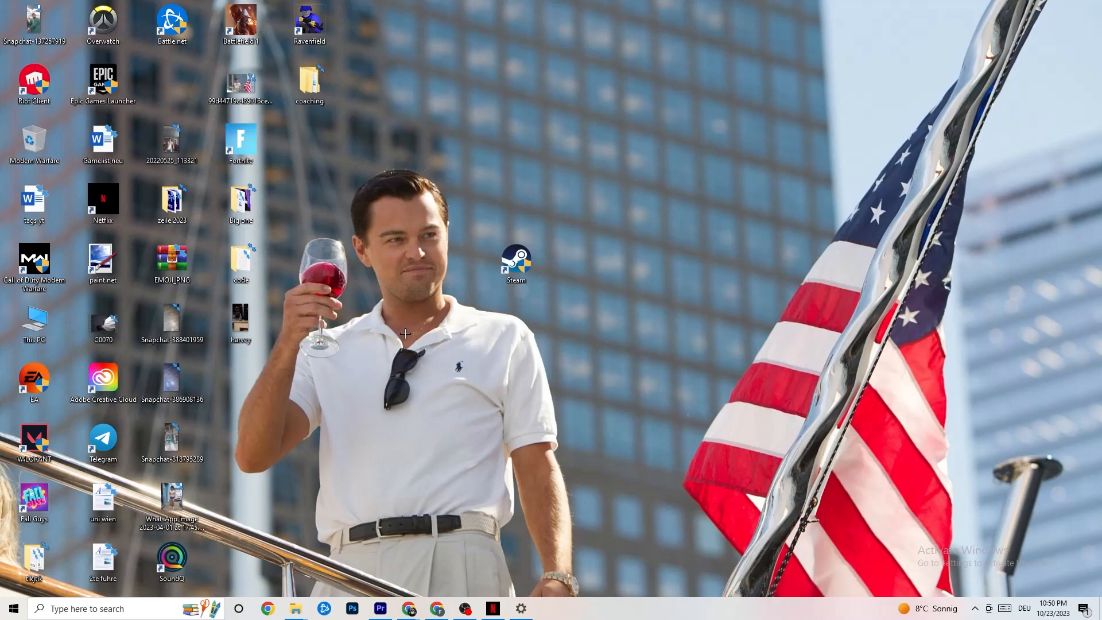
pyautogui.moveTo(511, 351)
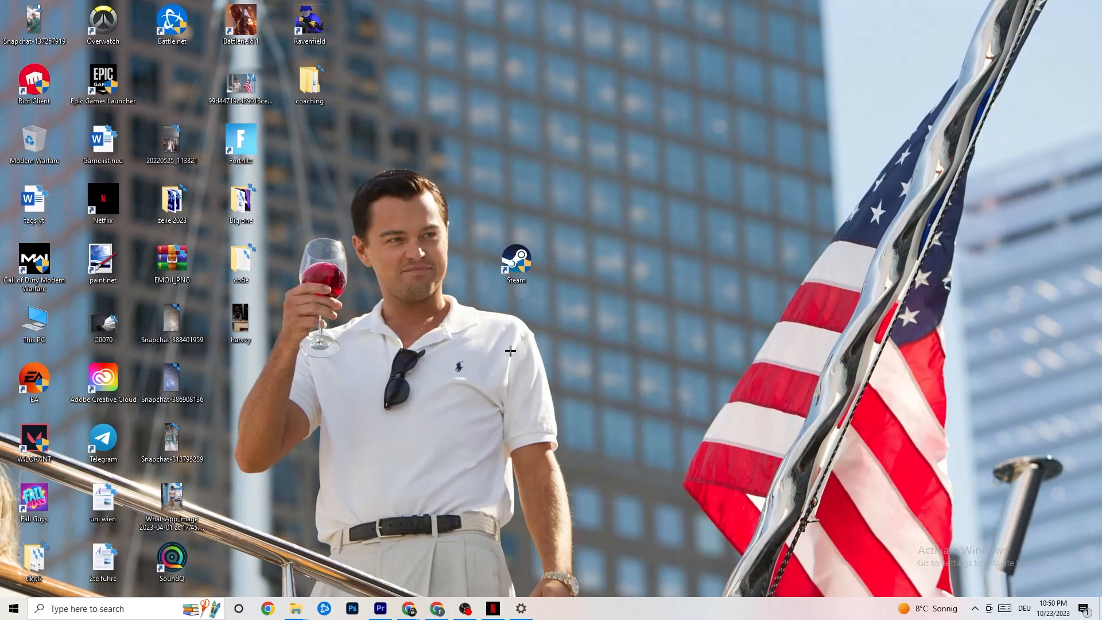
# Step: Give the Steam shortcut Windows 8 compatibility mode and run-as-administrator, and confirm
pyautogui.rightClick(516, 264)
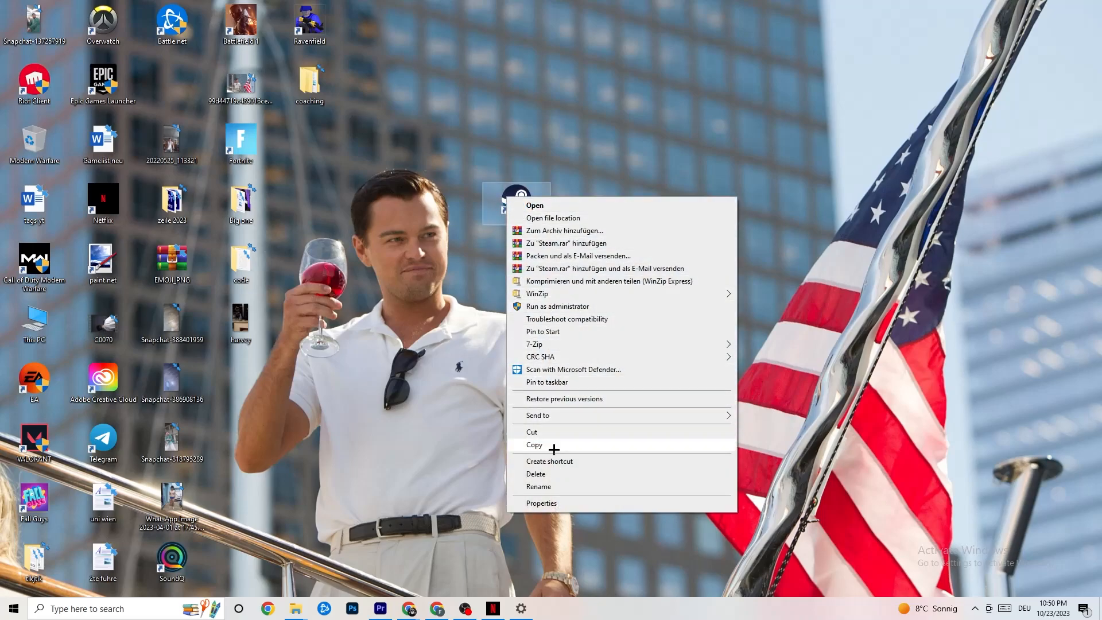
pyautogui.click(541, 502)
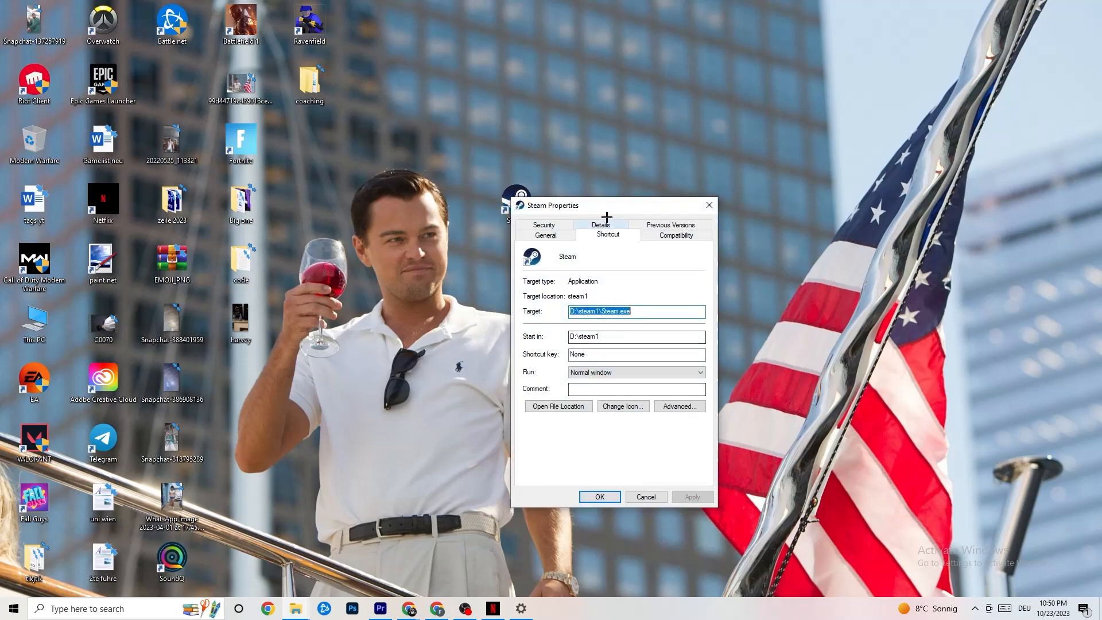
pyautogui.moveTo(606, 204); pyautogui.dragTo(551, 96)
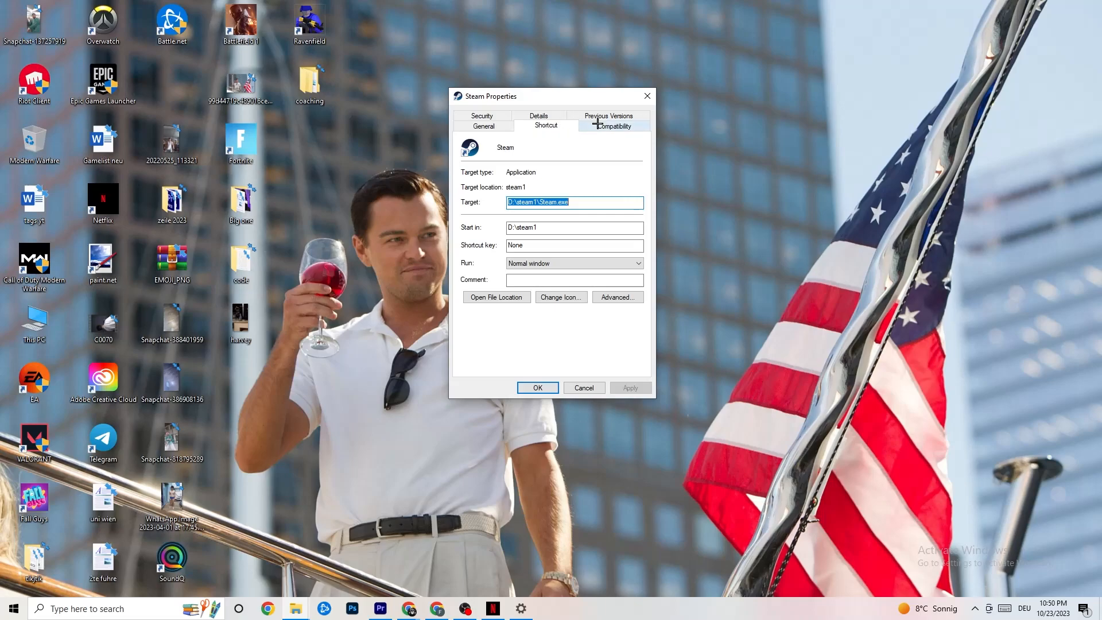
pyautogui.click(613, 126)
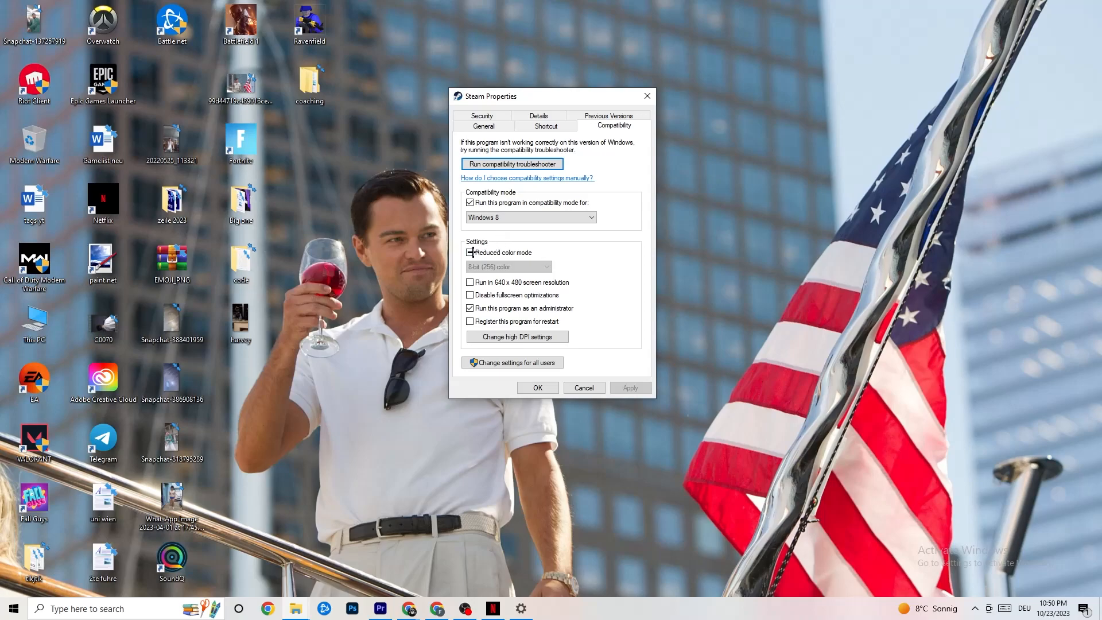
pyautogui.click(470, 252)
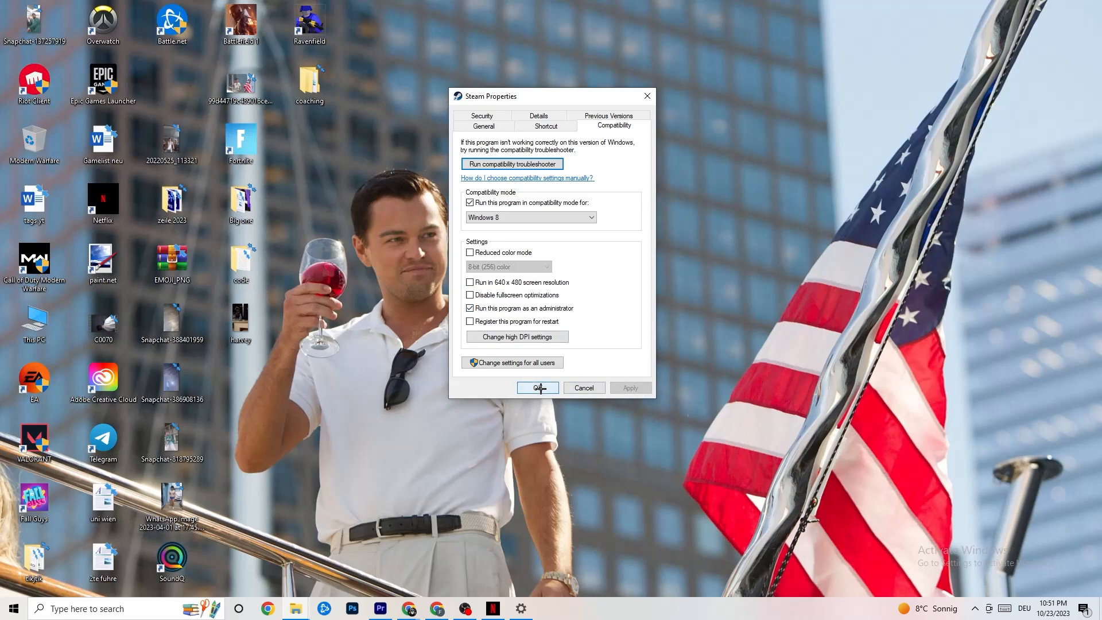
pyautogui.click(537, 387)
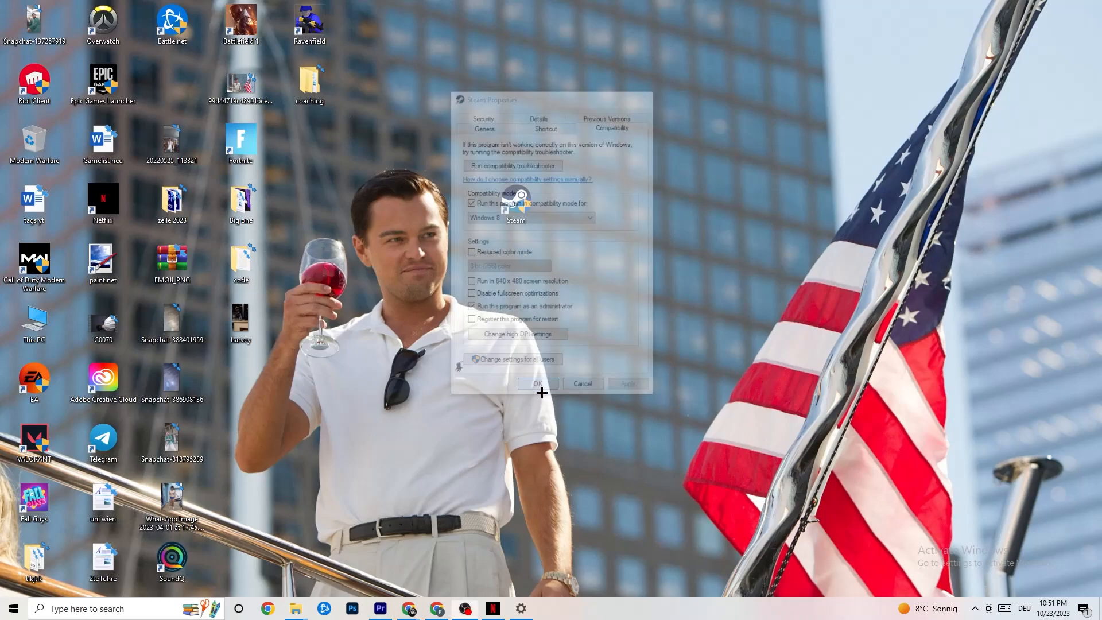
pyautogui.click(537, 383)
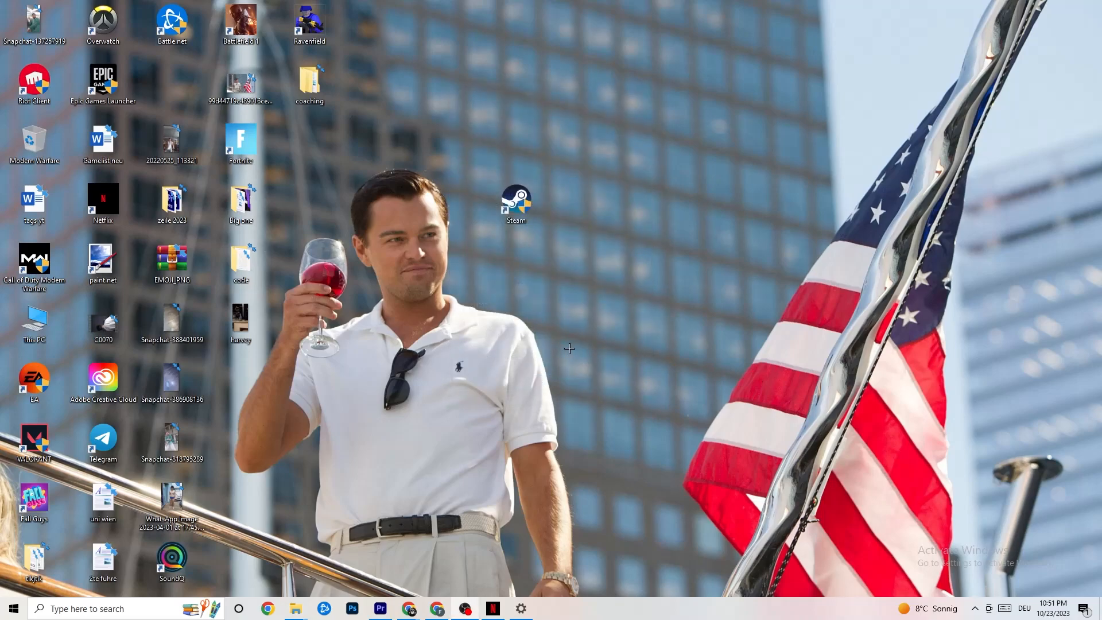
# Step: Recheck the Steam shortcut's properties, then bring up the Windows Settings home page
pyautogui.click(516, 204)
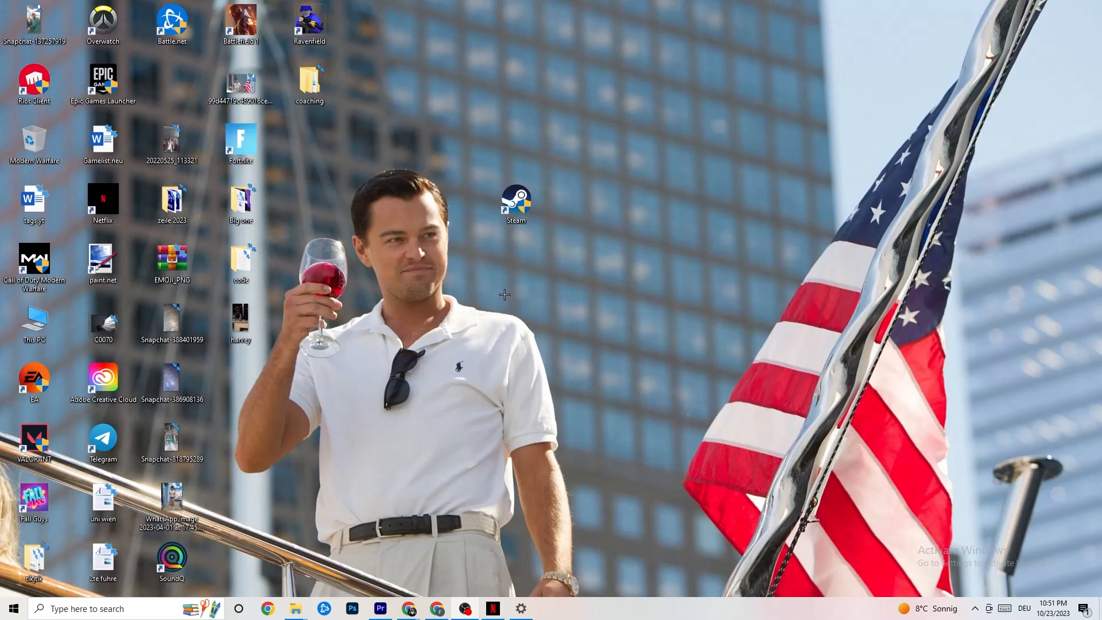
pyautogui.click(516, 204)
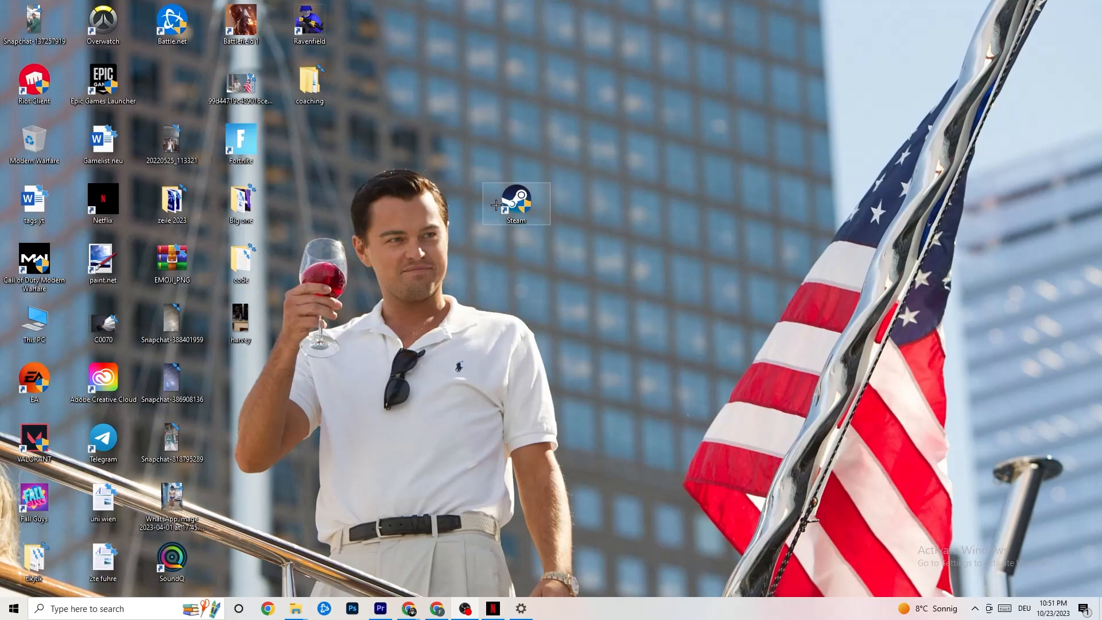
pyautogui.rightClick(516, 204)
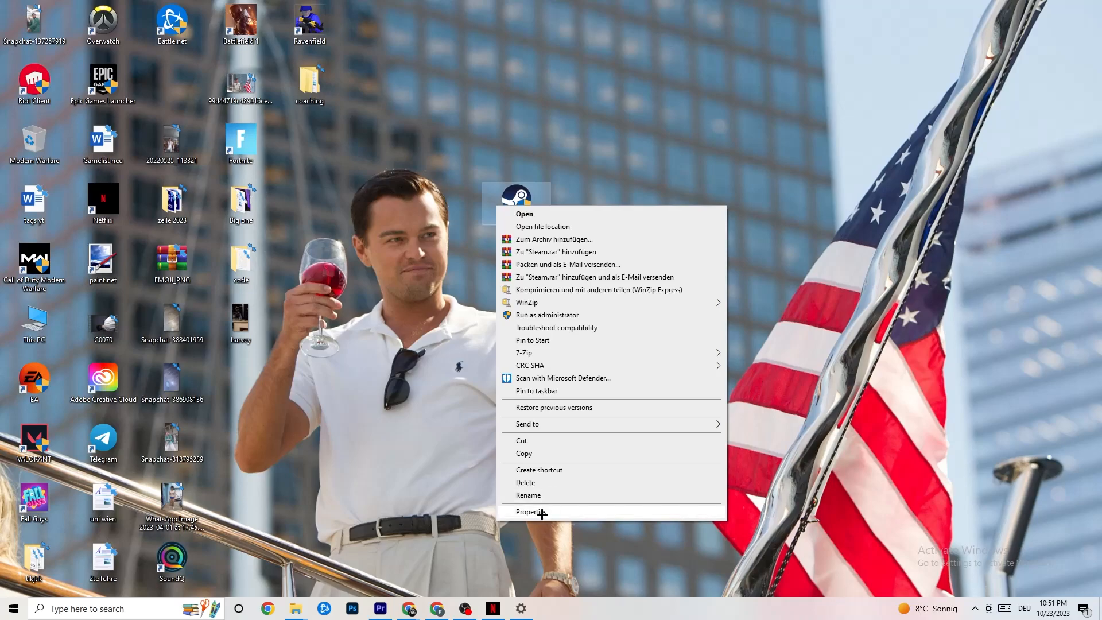
pyautogui.click(473, 254)
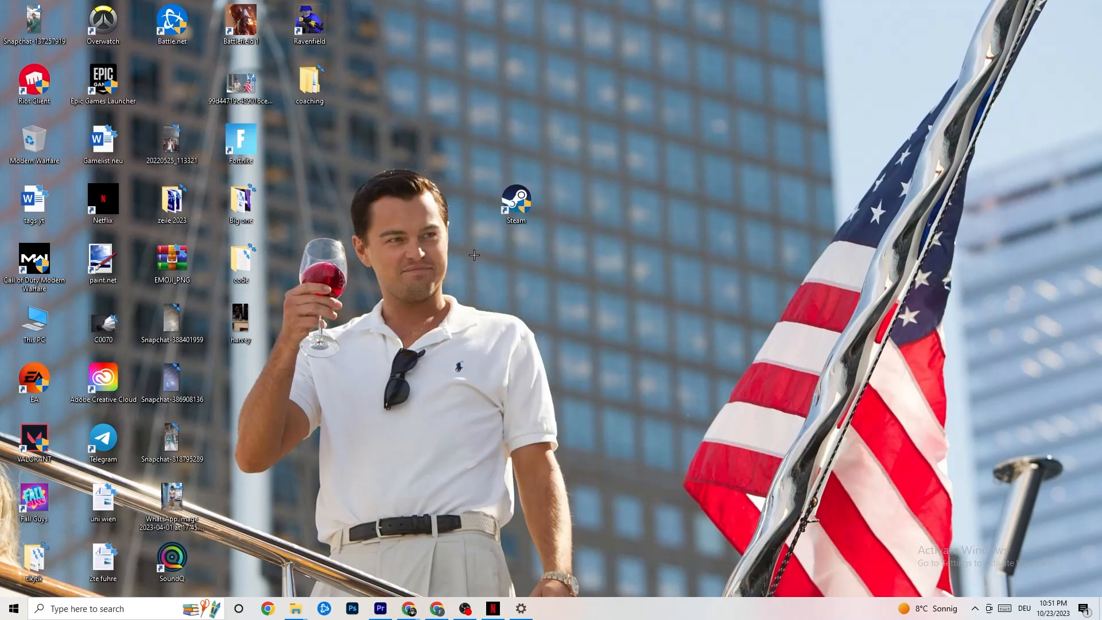
pyautogui.moveTo(482, 242)
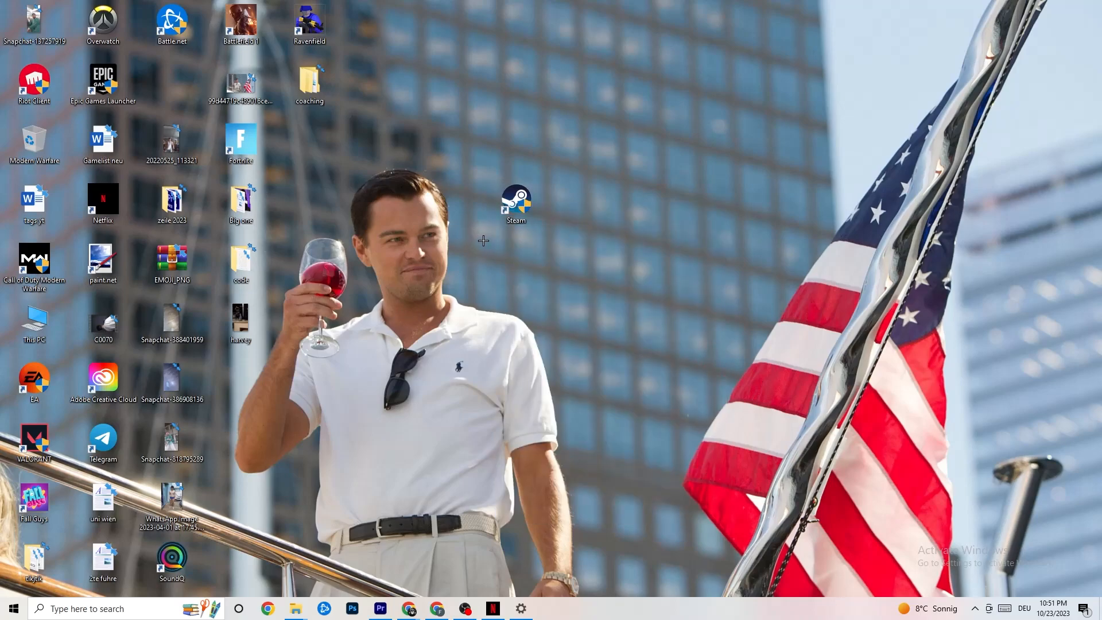
pyautogui.moveTo(513, 263)
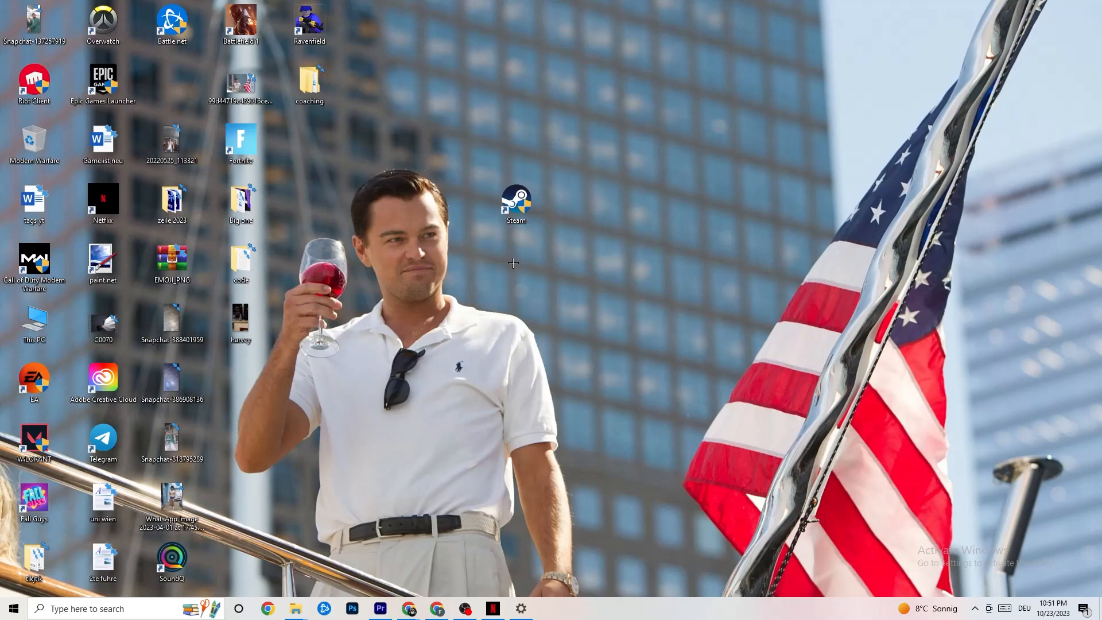
pyautogui.click(12, 608)
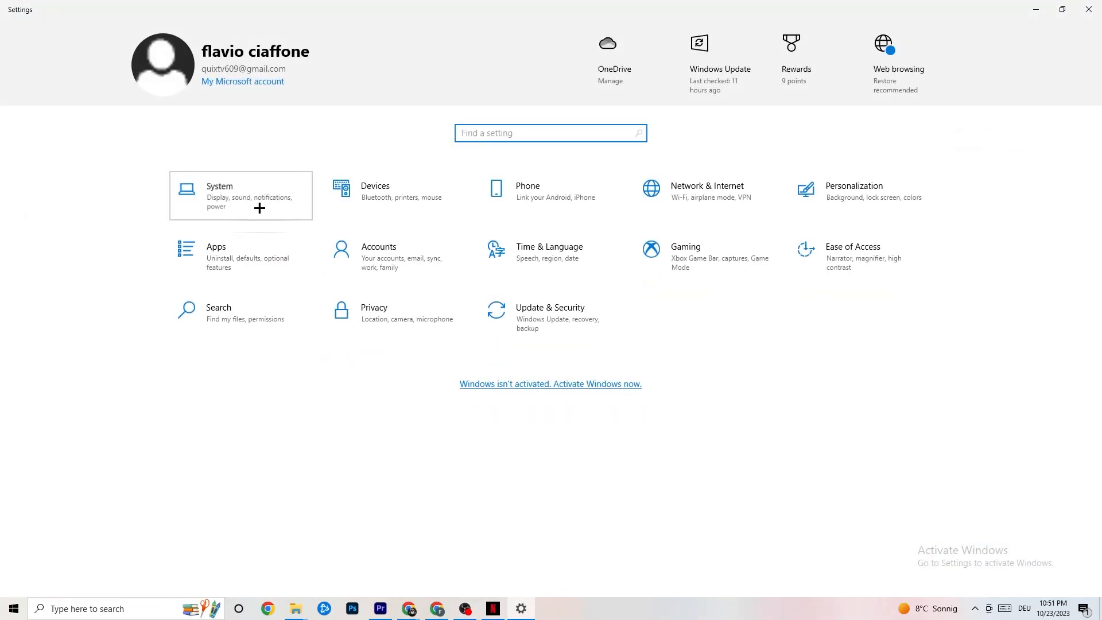
# Step: Move from System's Display page to Power & sleep: screen off 10 minutes, sleep 30
pyautogui.click(220, 194)
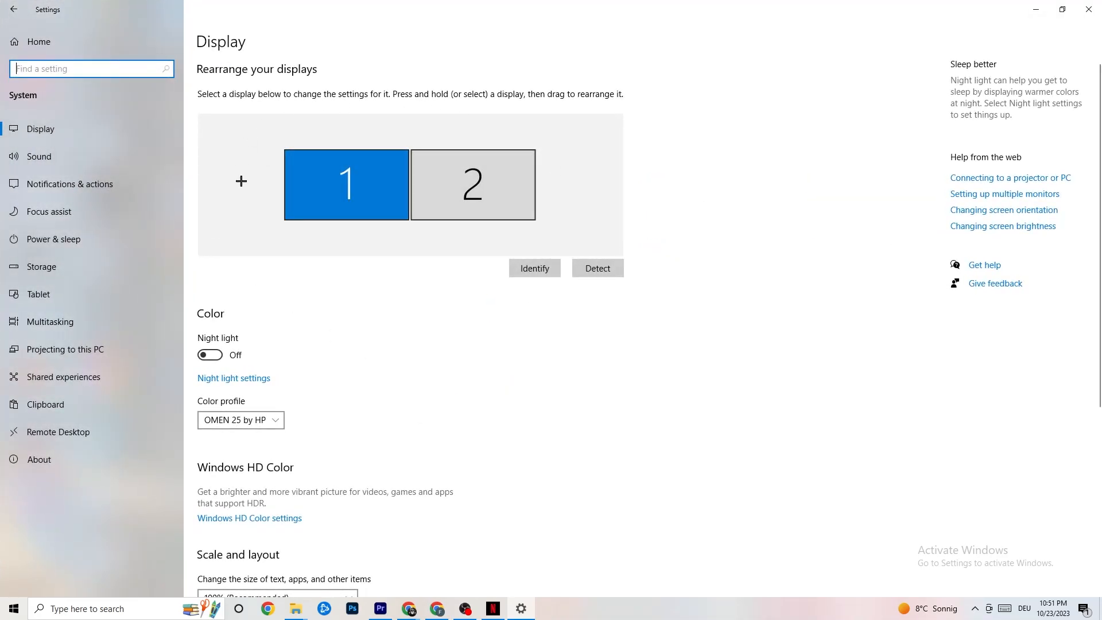
pyautogui.moveTo(520, 100)
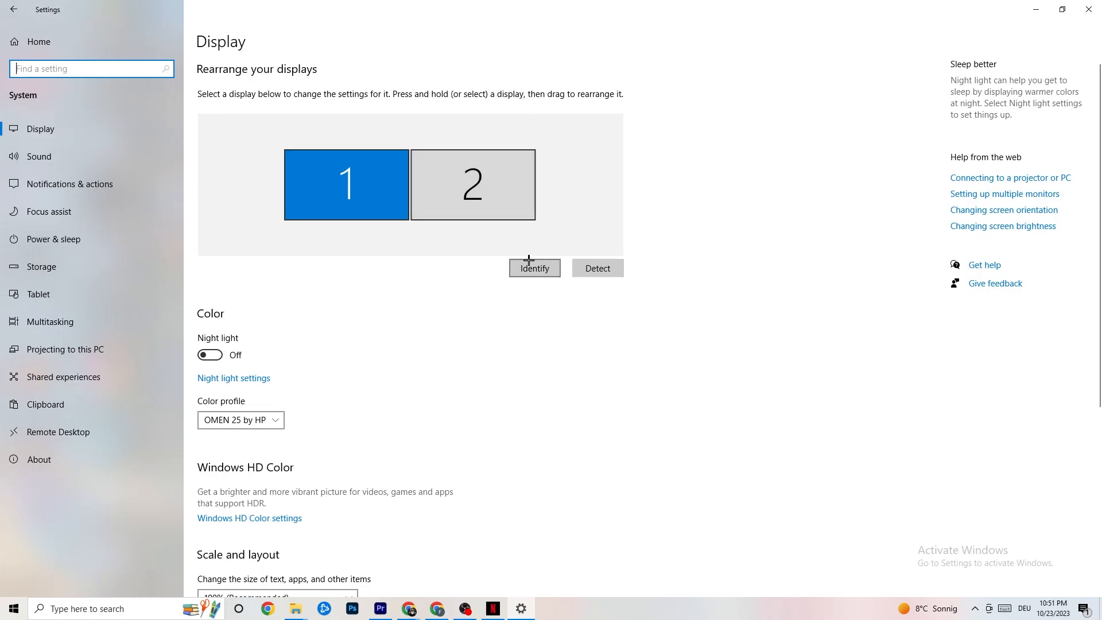
pyautogui.scroll(-3)
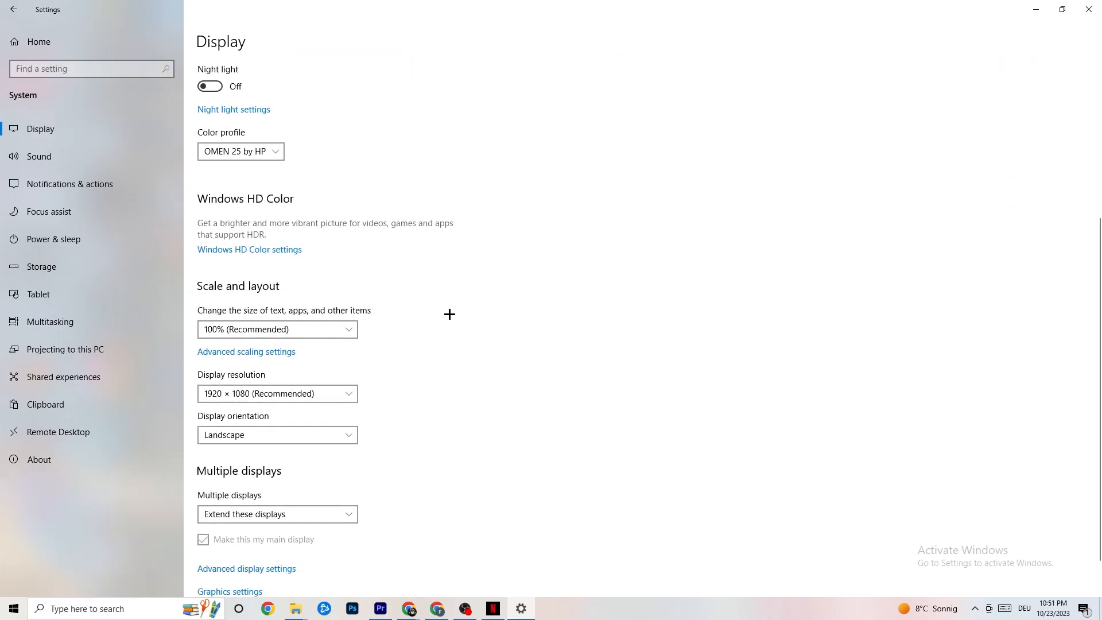
pyautogui.moveTo(336, 322)
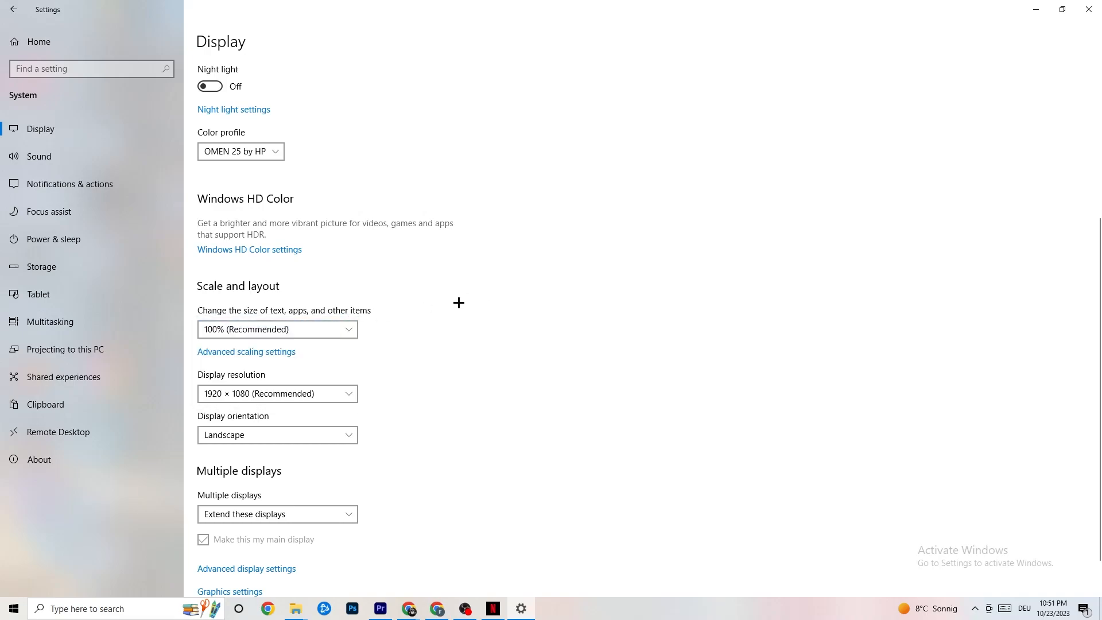
pyautogui.moveTo(299, 281)
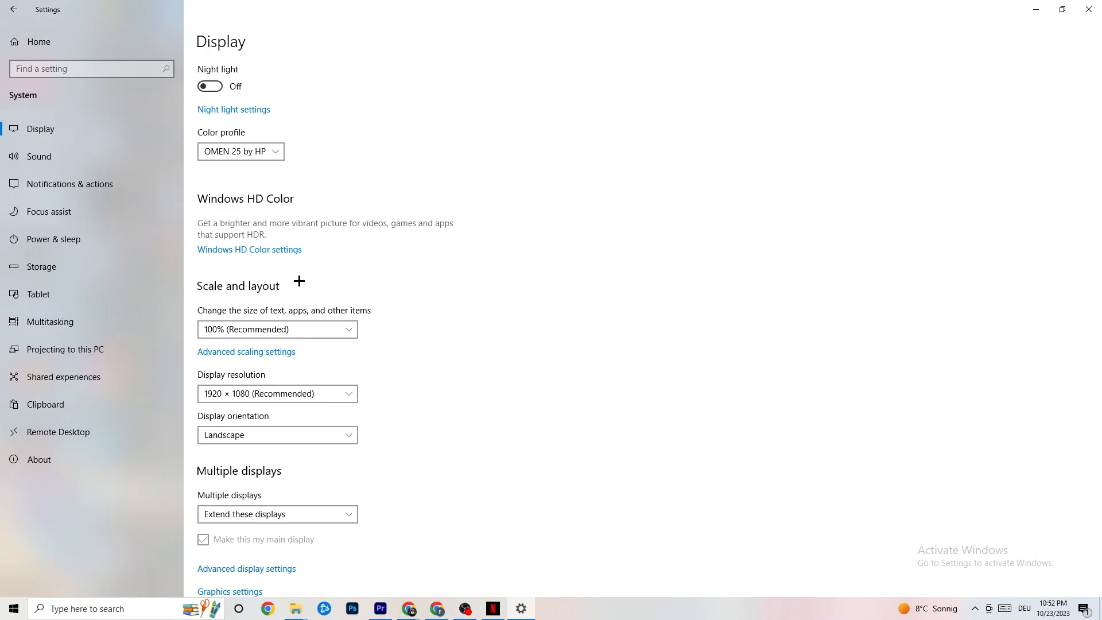
pyautogui.moveTo(73, 238)
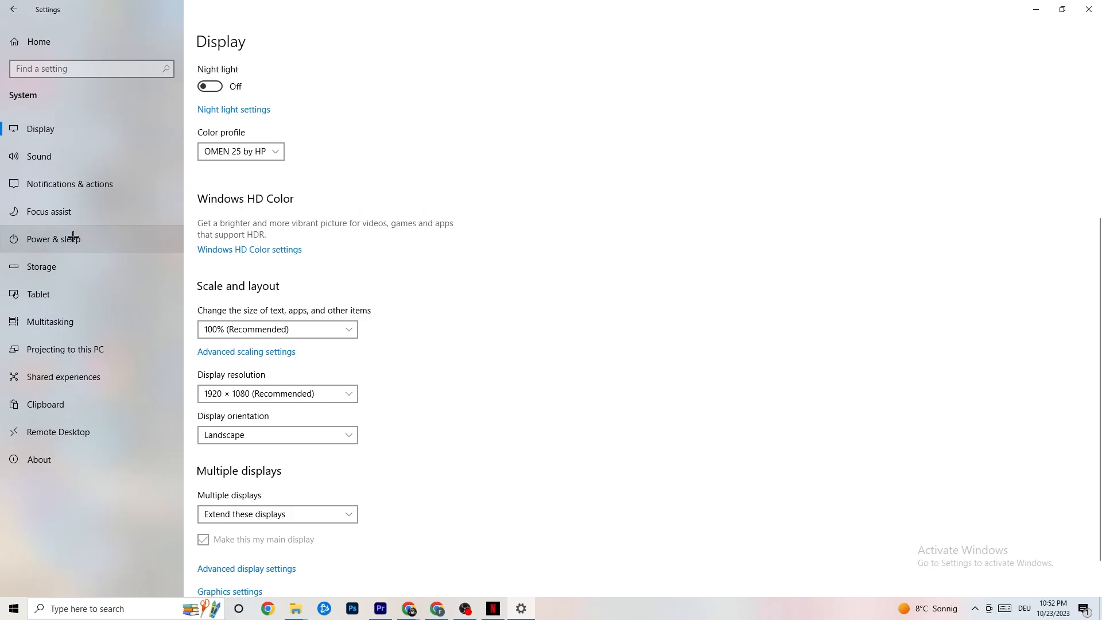
pyautogui.click(53, 238)
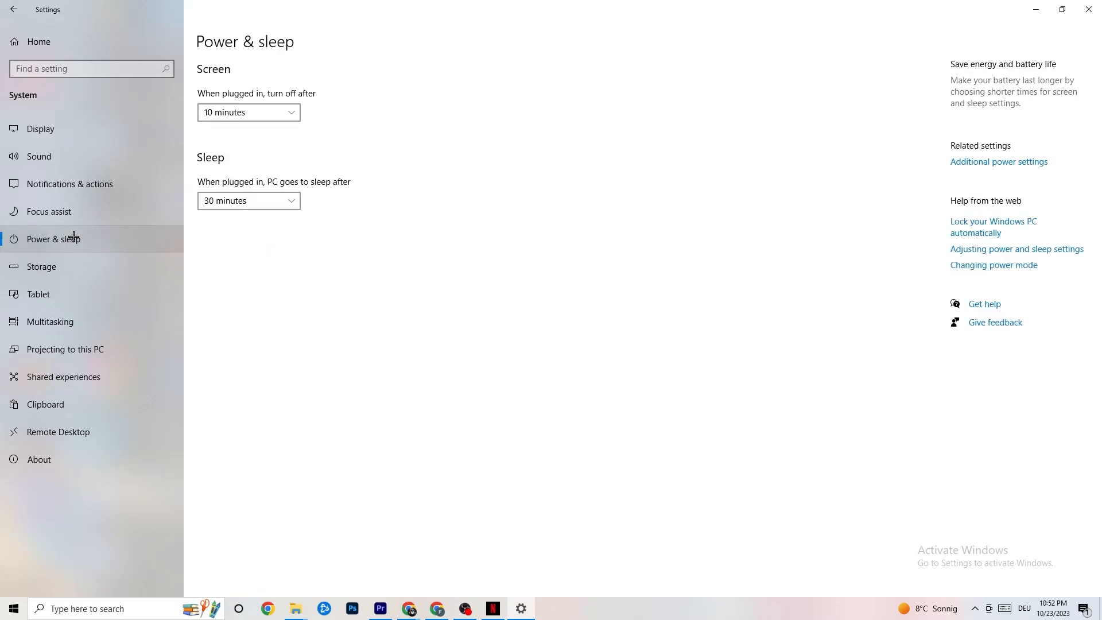
pyautogui.moveTo(563, 216)
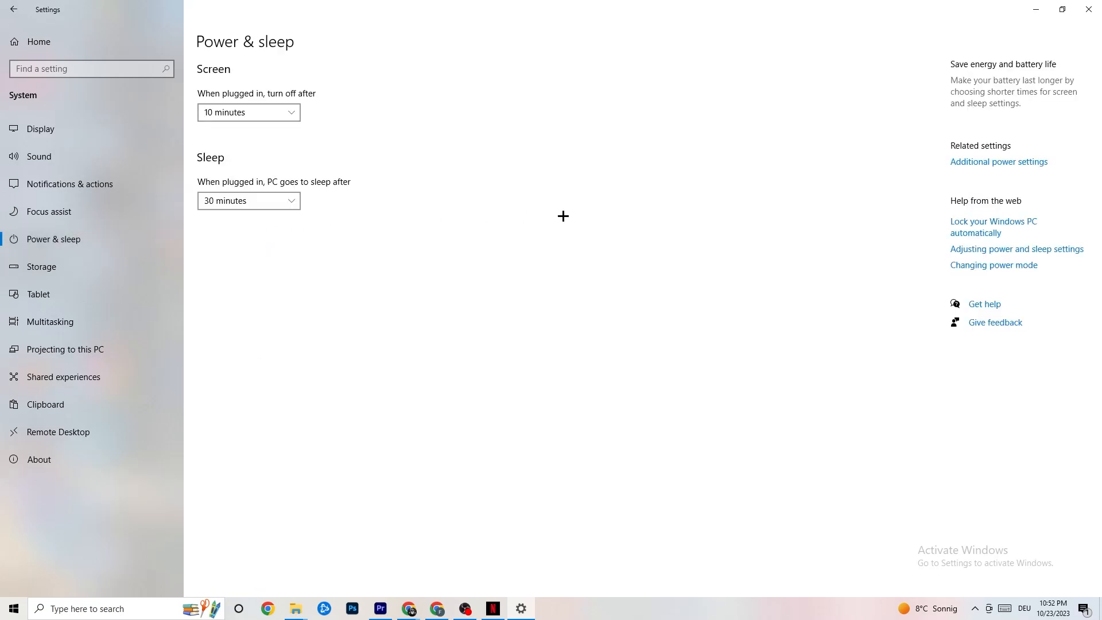
pyautogui.moveTo(1008, 163)
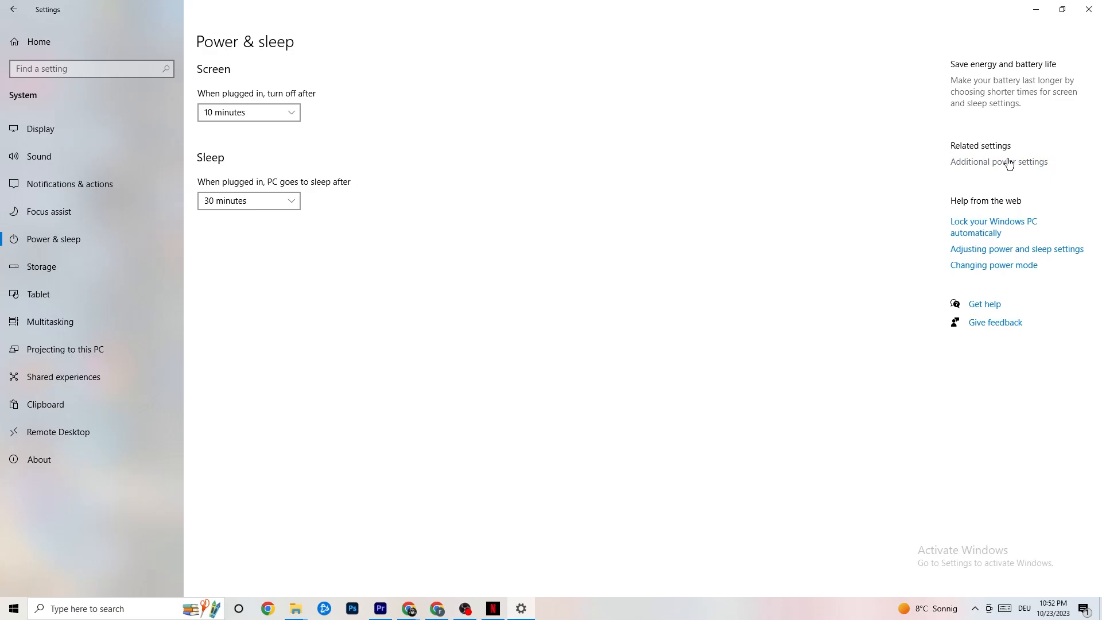
pyautogui.click(998, 162)
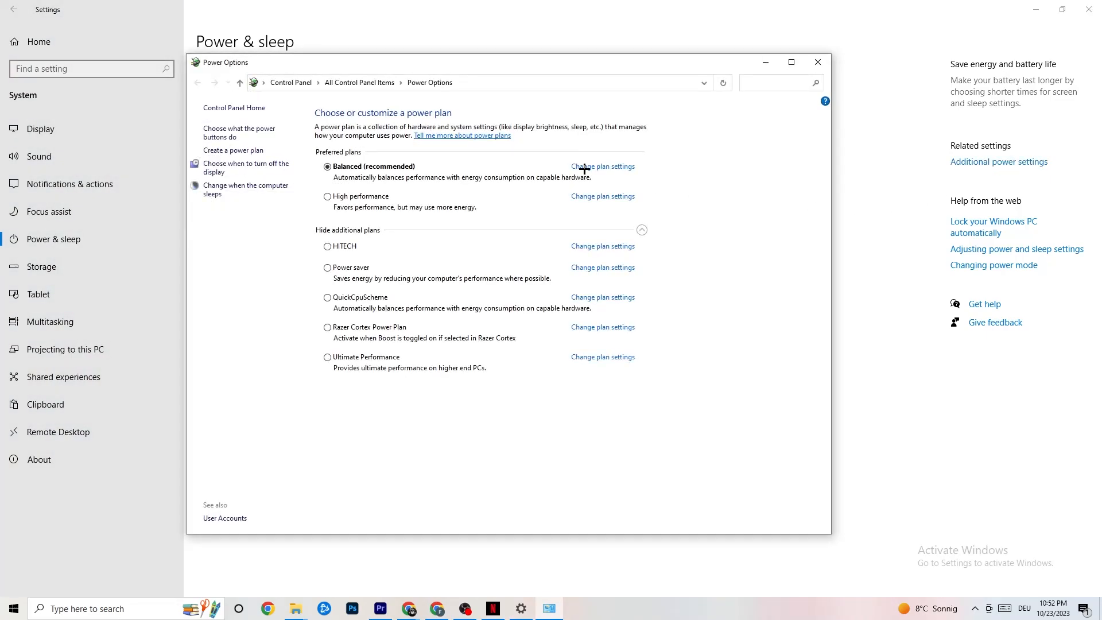
pyautogui.moveTo(494, 183)
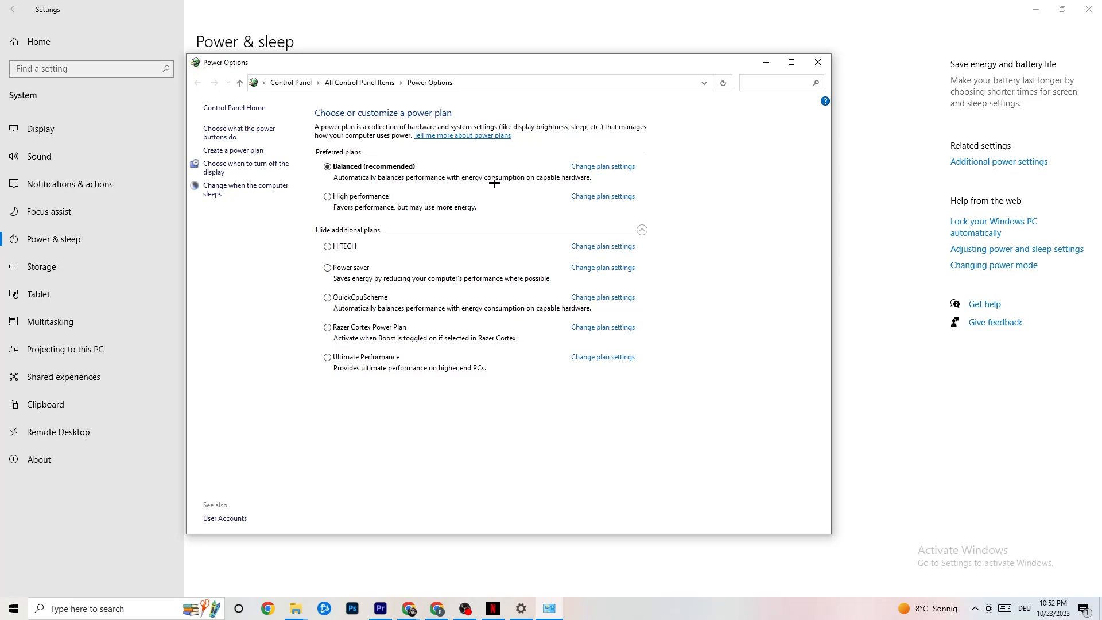
pyautogui.moveTo(340, 212)
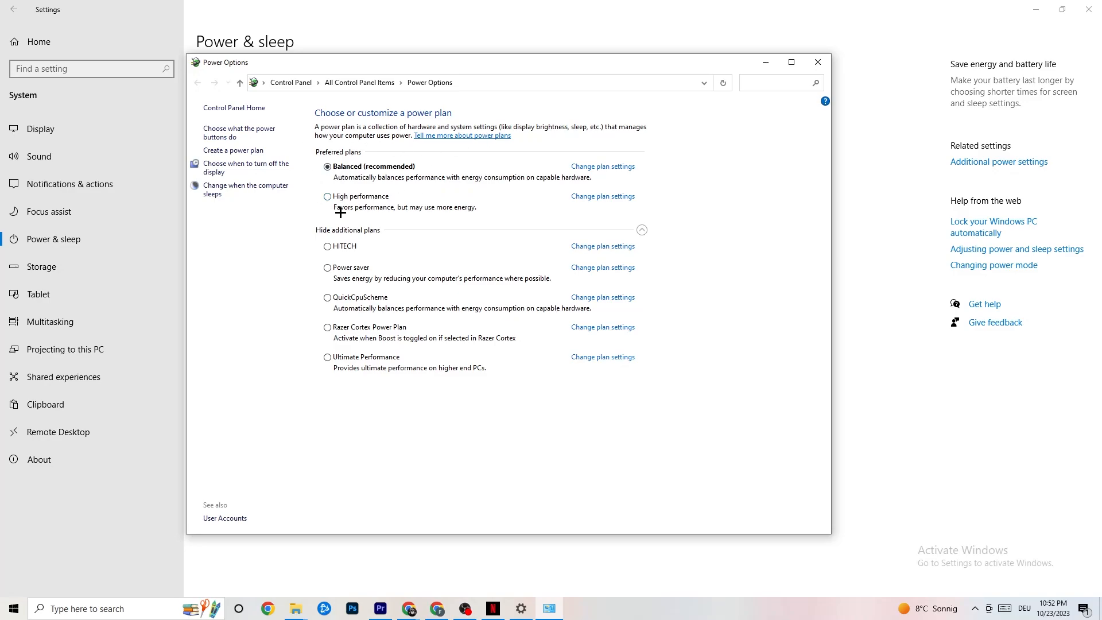
pyautogui.moveTo(303, 199)
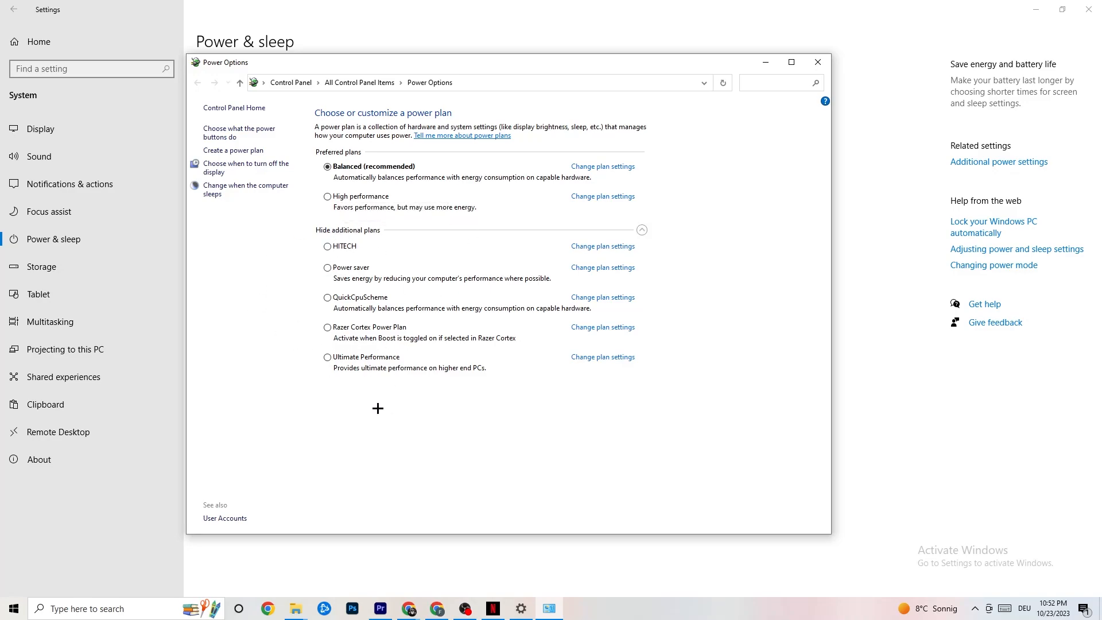
pyautogui.moveTo(368, 218)
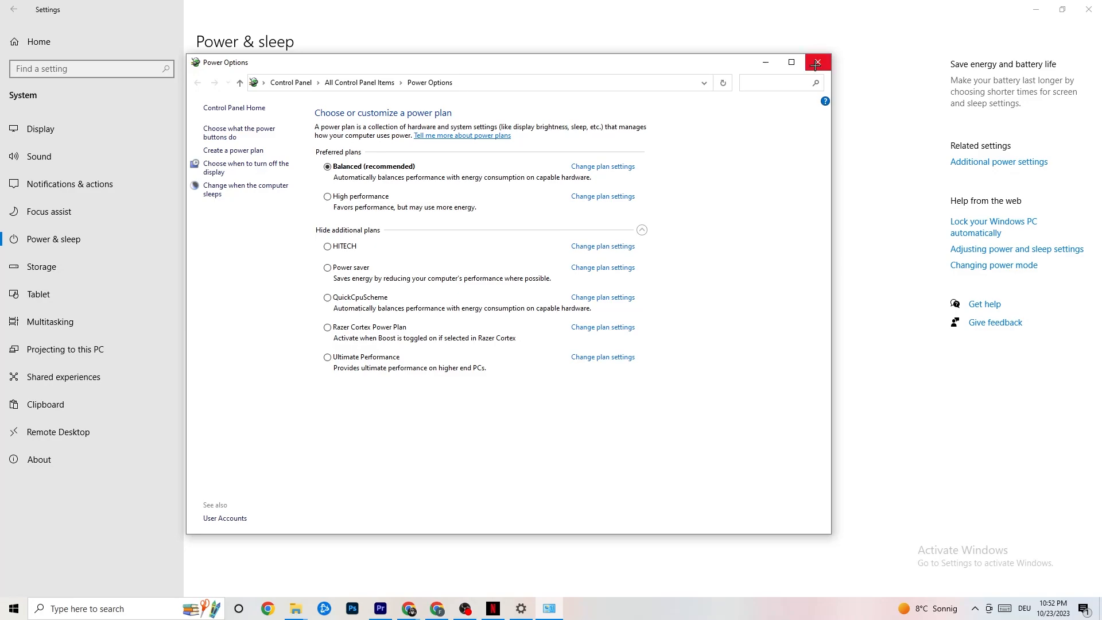
pyautogui.click(817, 62)
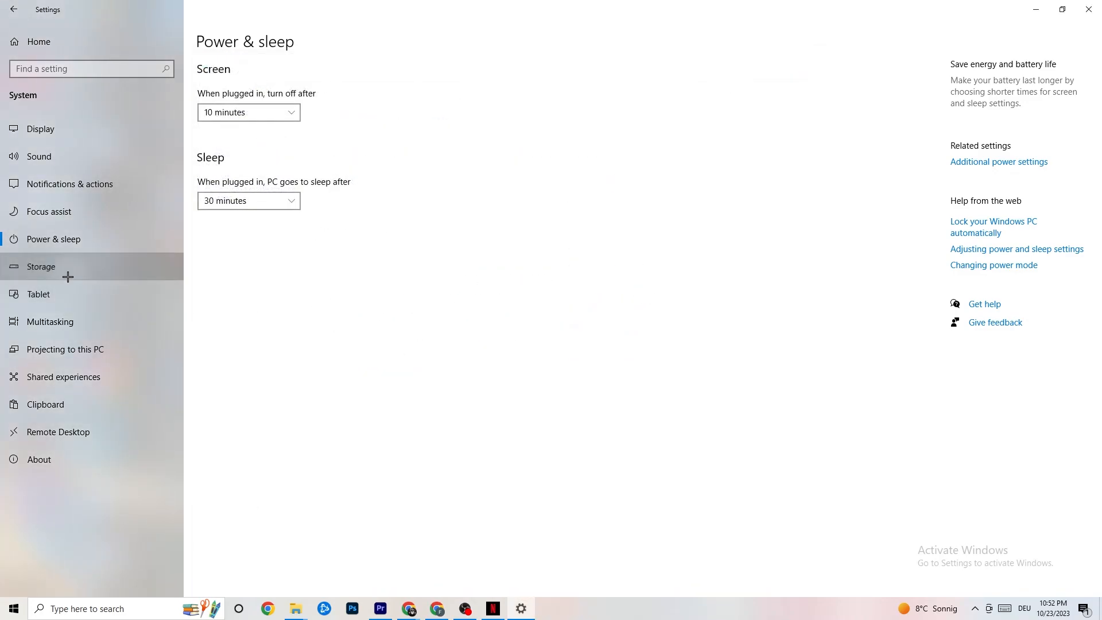
# Step: Review Storage Sense configuration, keeping it on and running every week
pyautogui.click(40, 267)
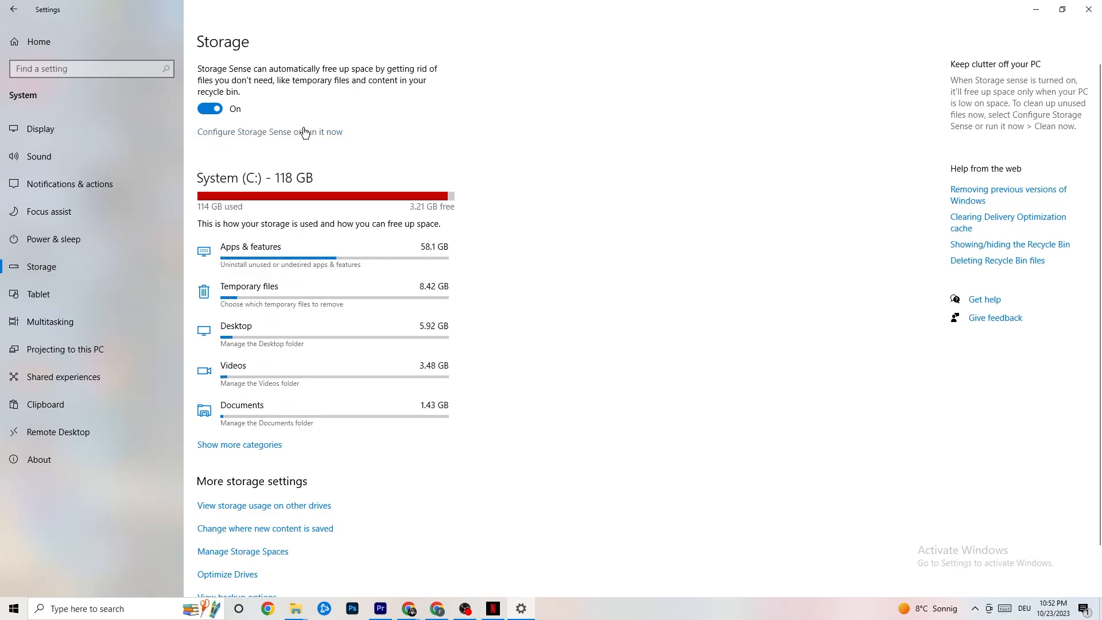
pyautogui.click(269, 131)
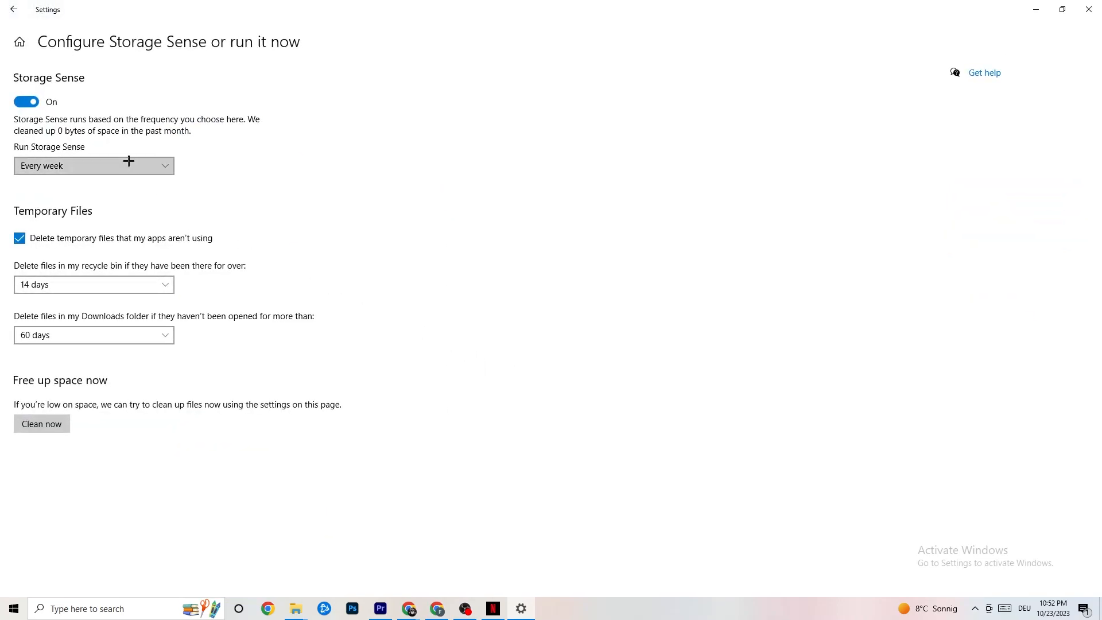
pyautogui.click(93, 166)
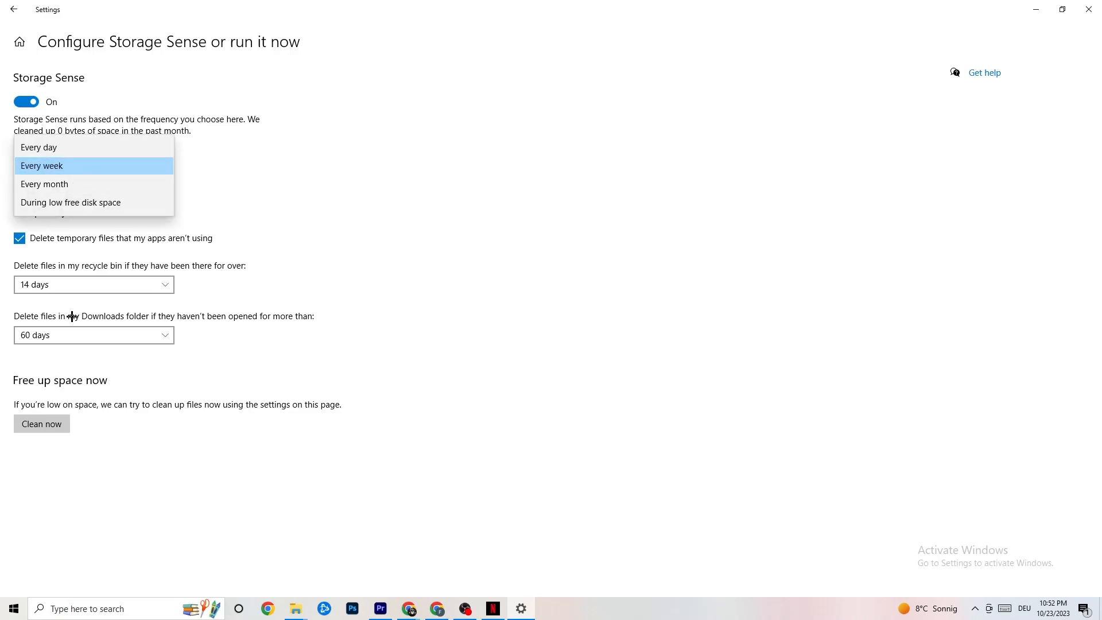
pyautogui.click(93, 165)
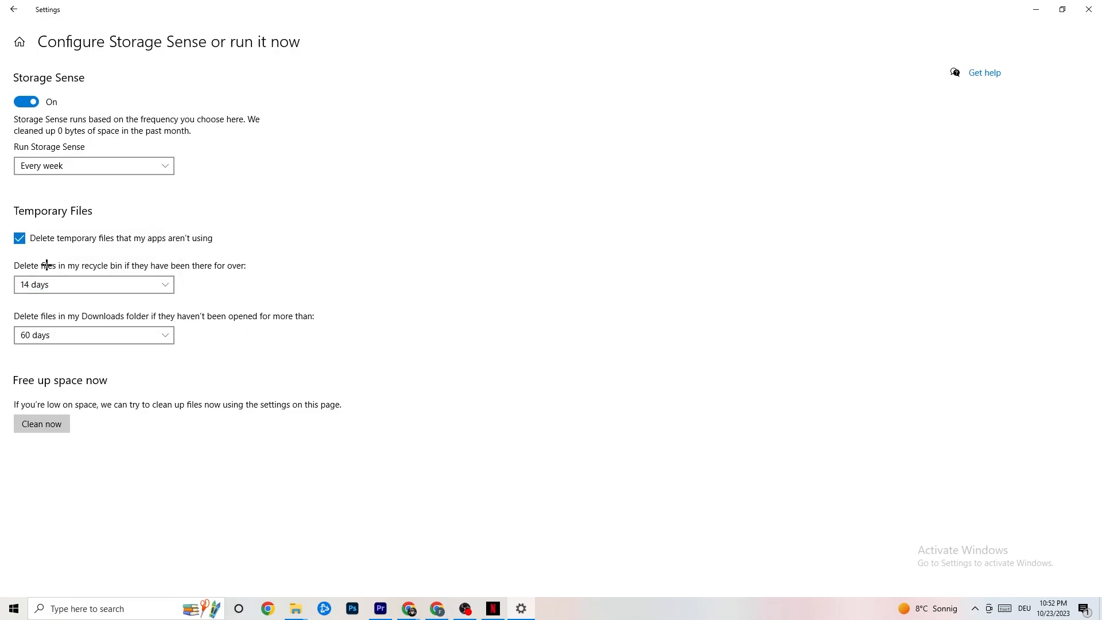
pyautogui.moveTo(22, 497)
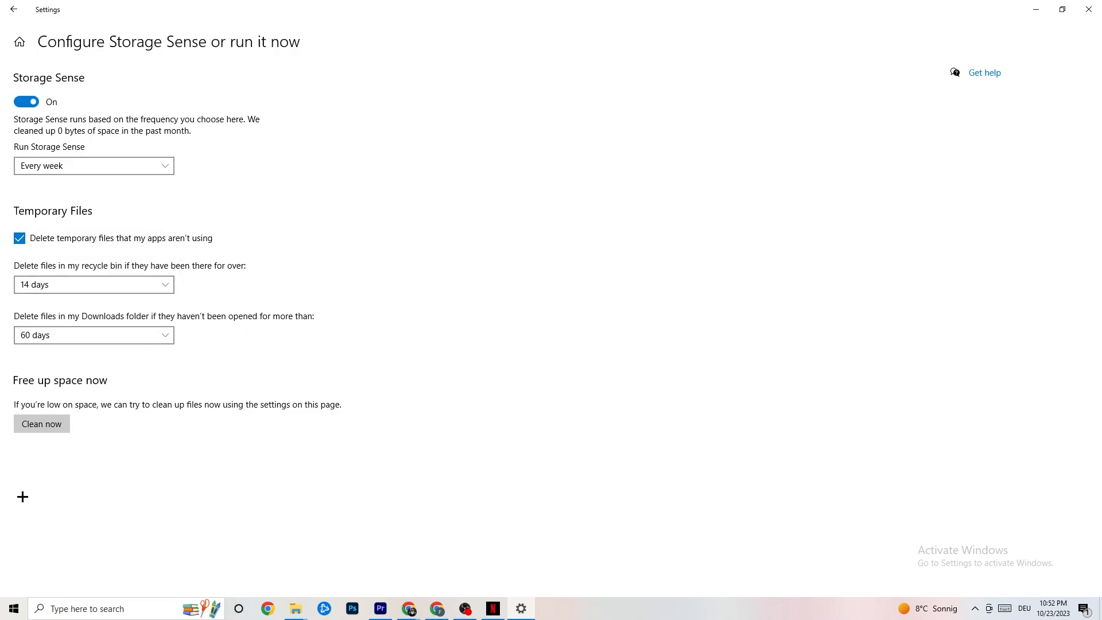
pyautogui.moveTo(461, 137)
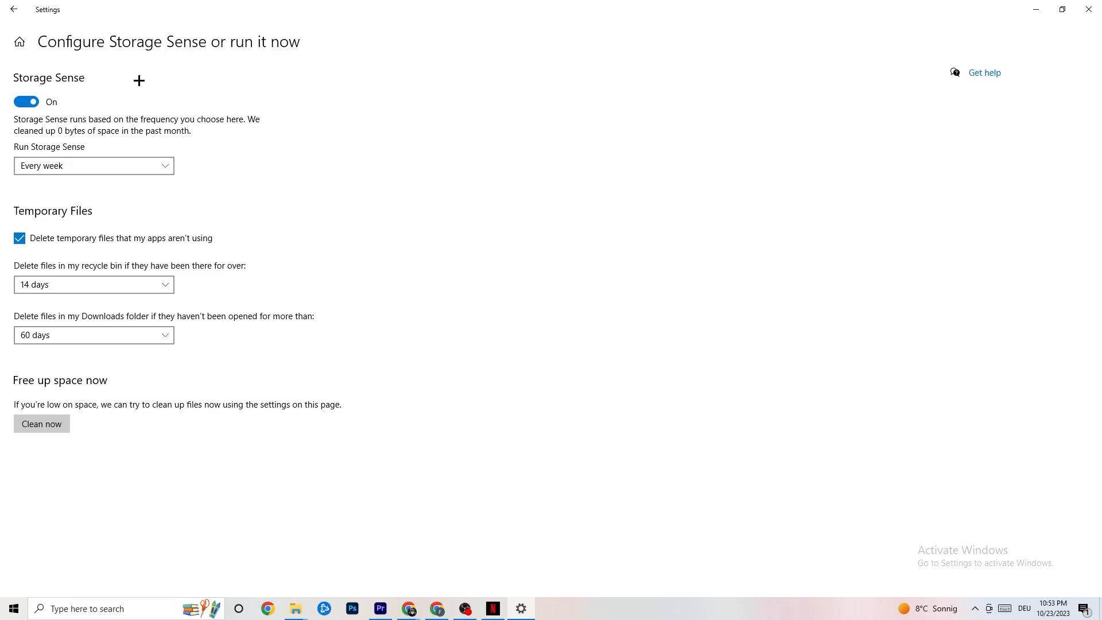
pyautogui.click(12, 10)
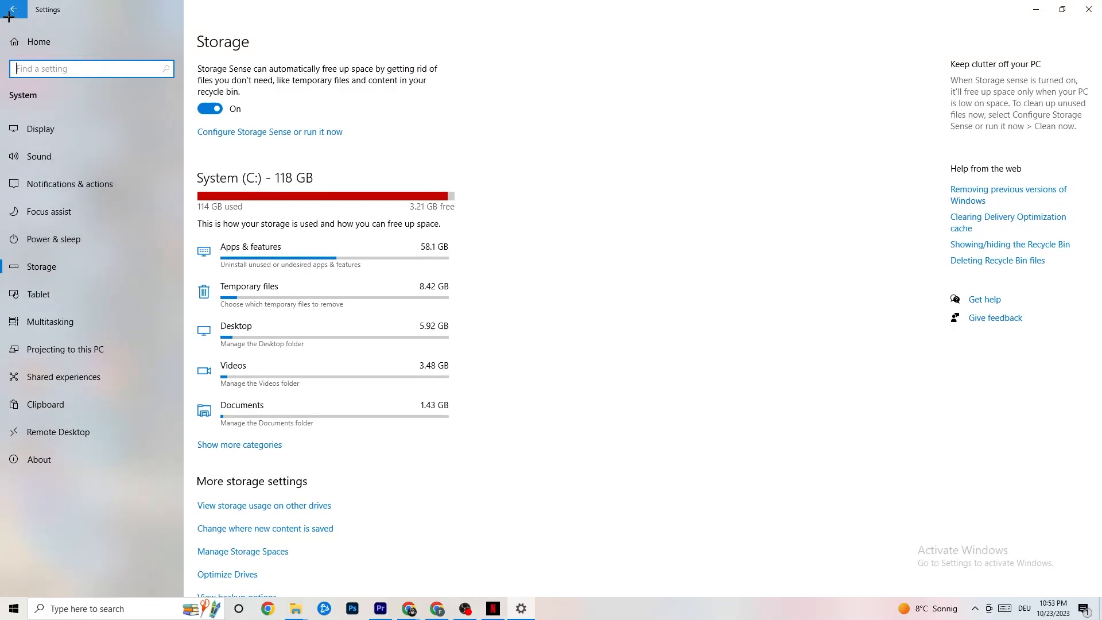
# Step: Return to Settings home and reach the Xbox Game Bar page, with Game Bar off
pyautogui.click(12, 9)
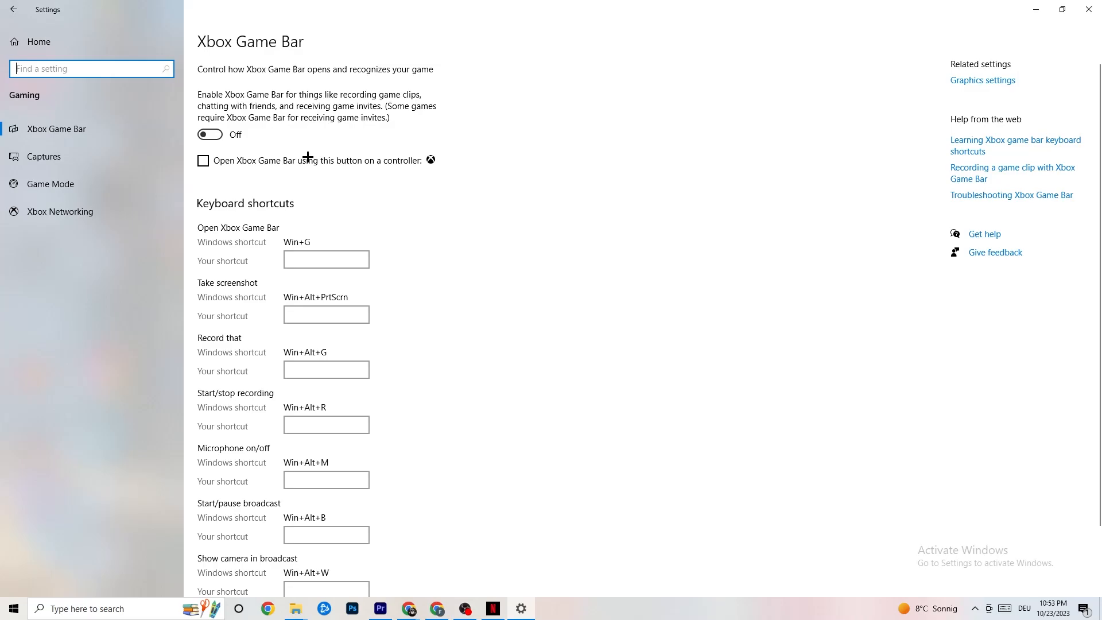
pyautogui.moveTo(422, 313)
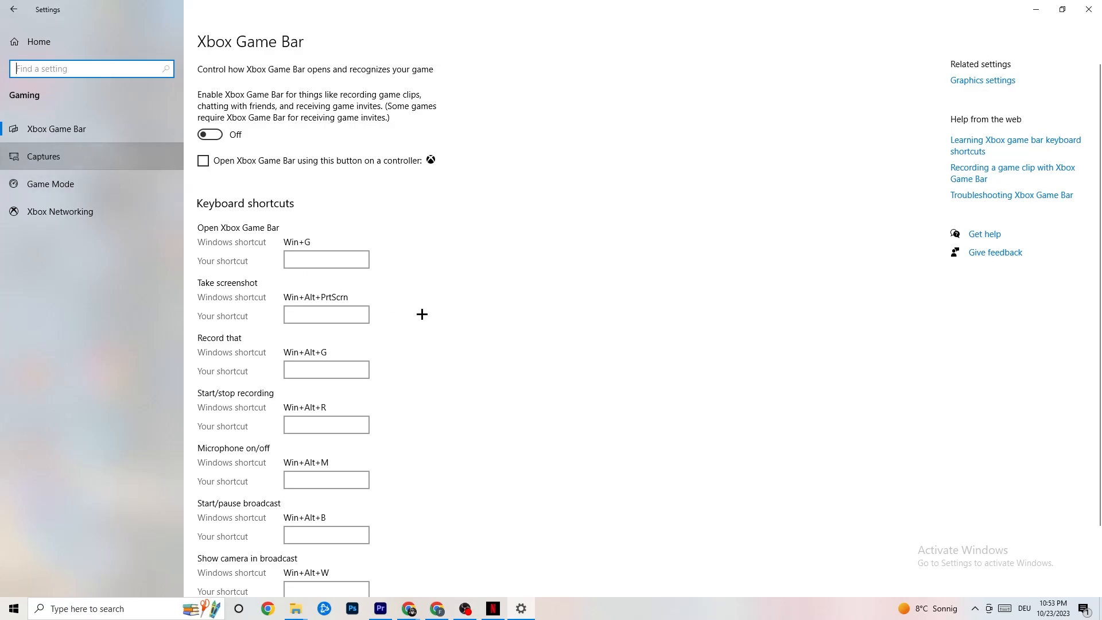
# Step: Show the Captures page, with background recording and audio recording both off
pyautogui.click(43, 156)
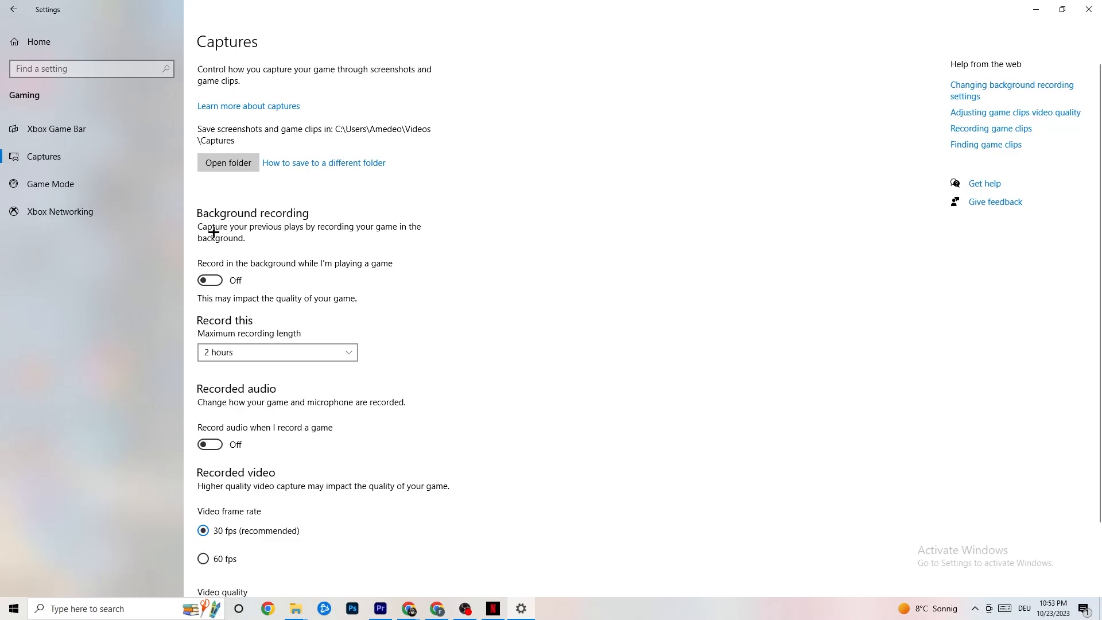
pyautogui.moveTo(234, 266)
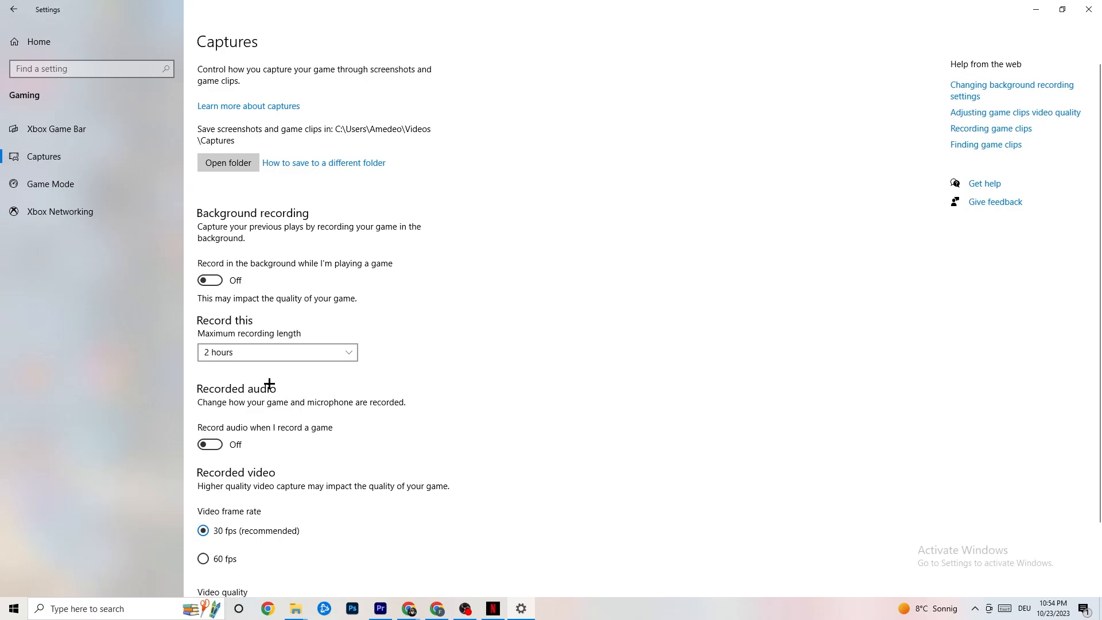
pyautogui.moveTo(245, 369)
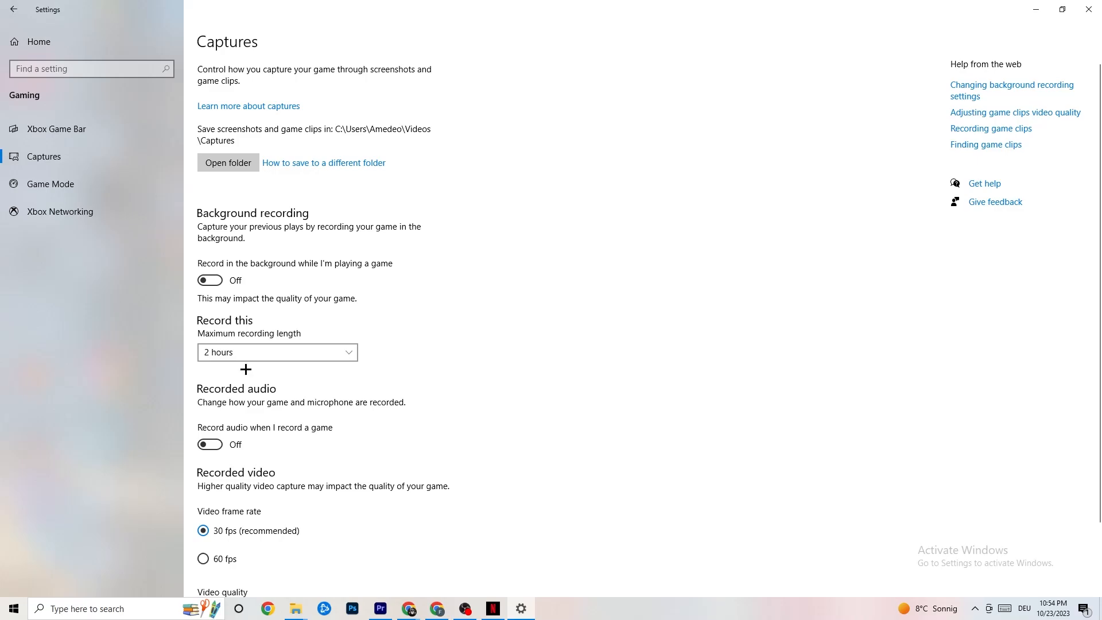
# Step: Show the Game Mode page, confirming Game Mode is on
pyautogui.click(49, 183)
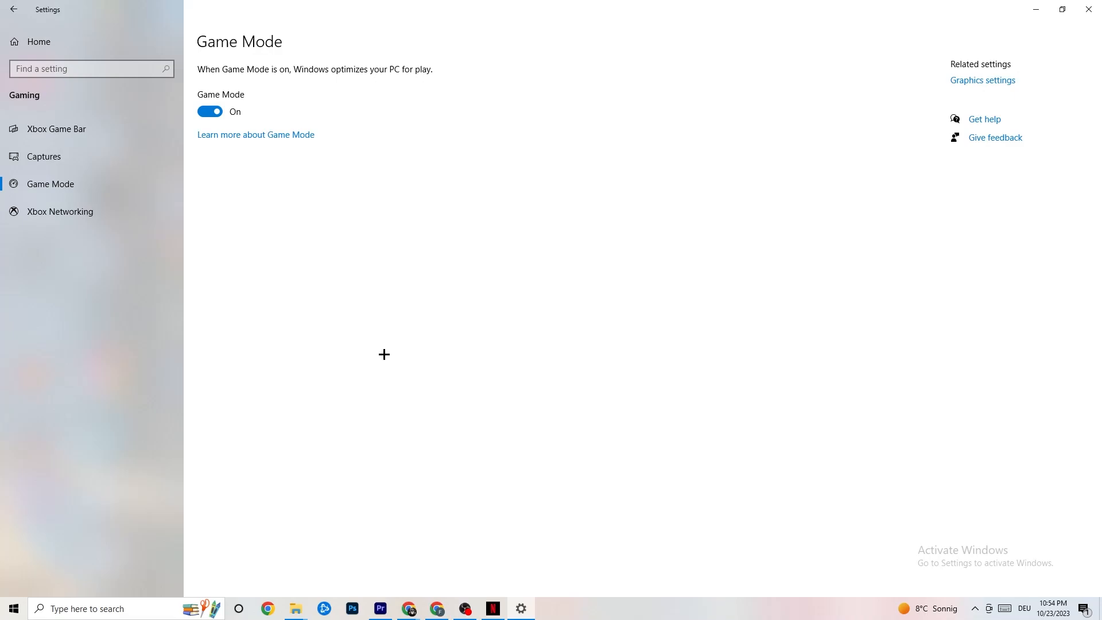
pyautogui.moveTo(266, 251)
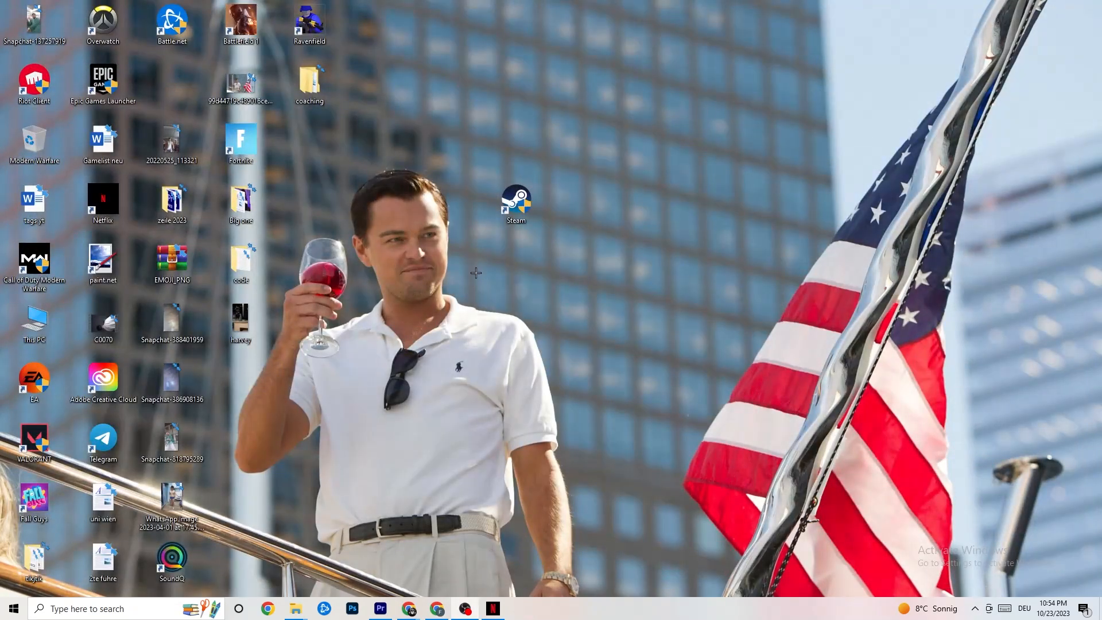
pyautogui.moveTo(373, 277)
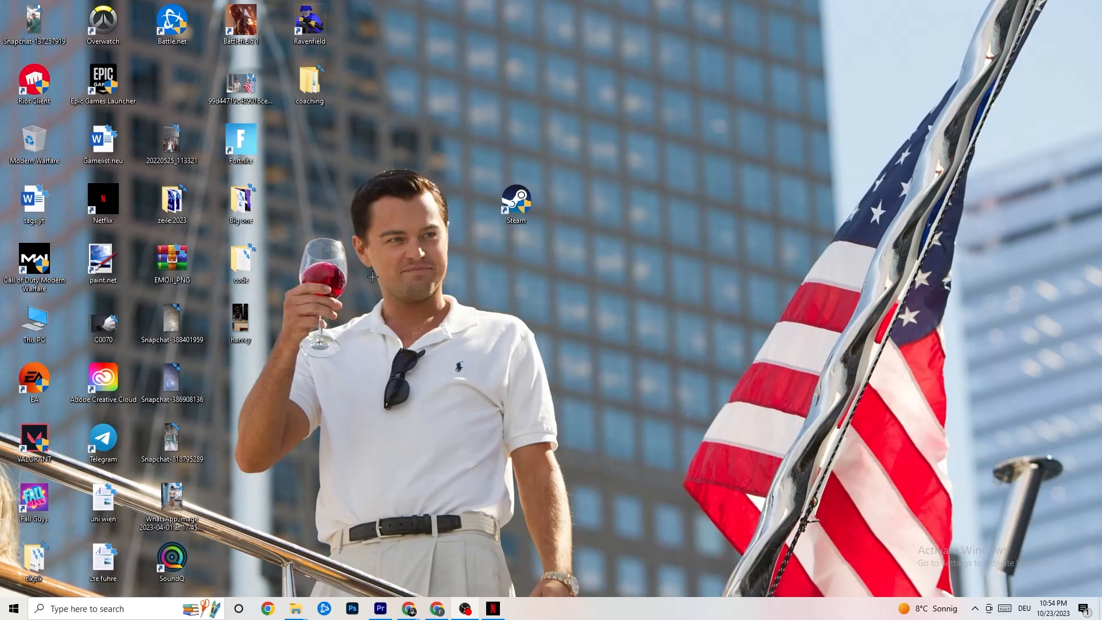
pyautogui.moveTo(494, 389)
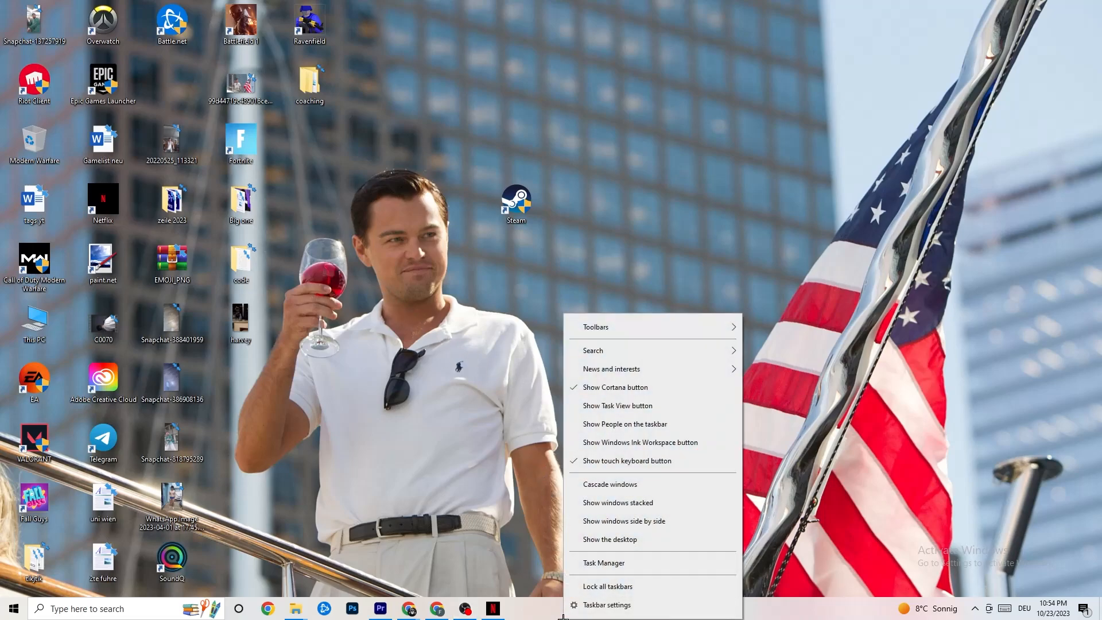
# Step: Launch Task Manager and bring its window up showing running apps and processes
pyautogui.click(593, 301)
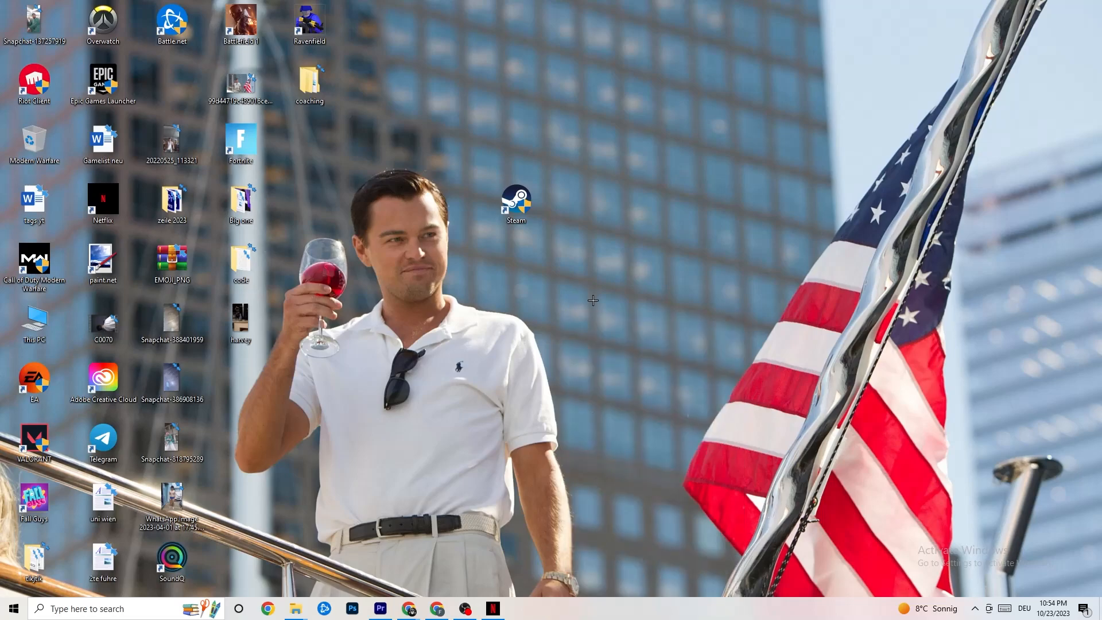
pyautogui.click(520, 608)
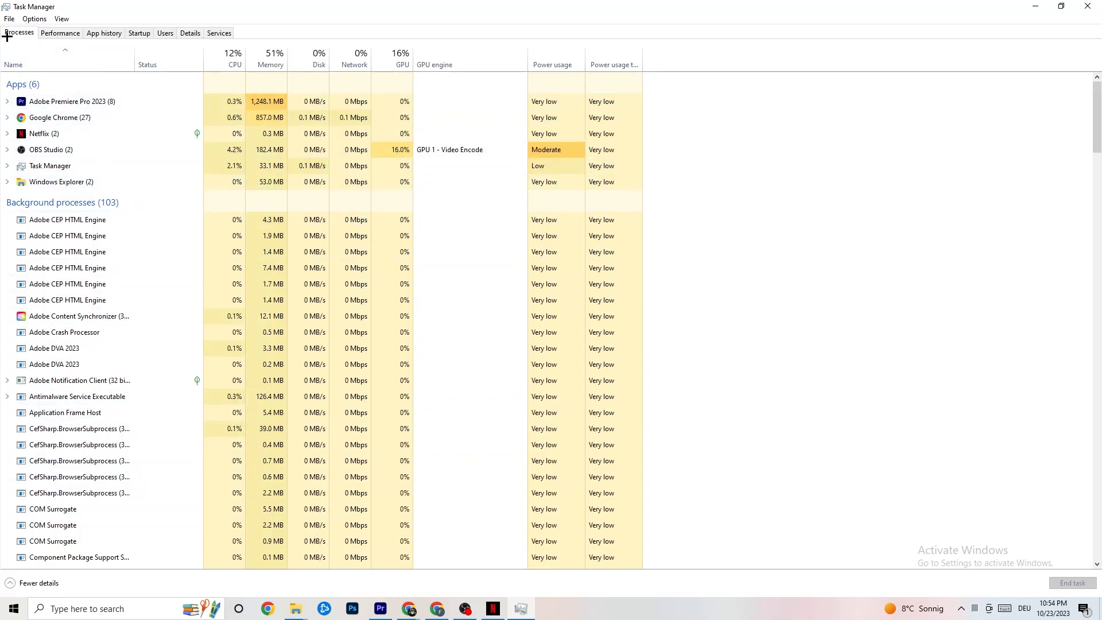
pyautogui.click(60, 118)
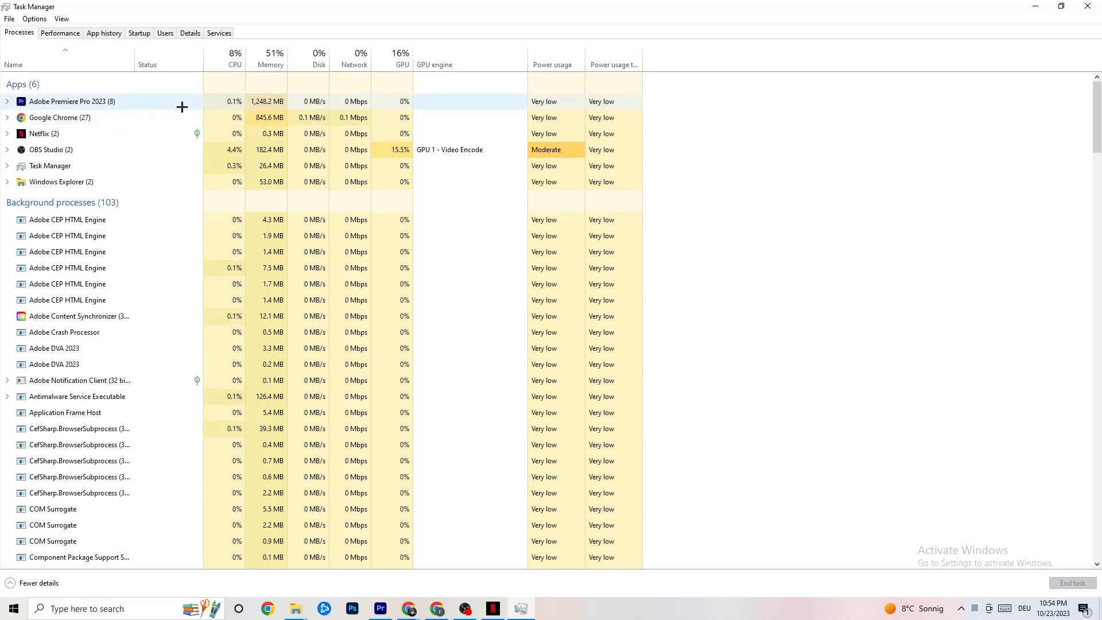
pyautogui.moveTo(402, 64)
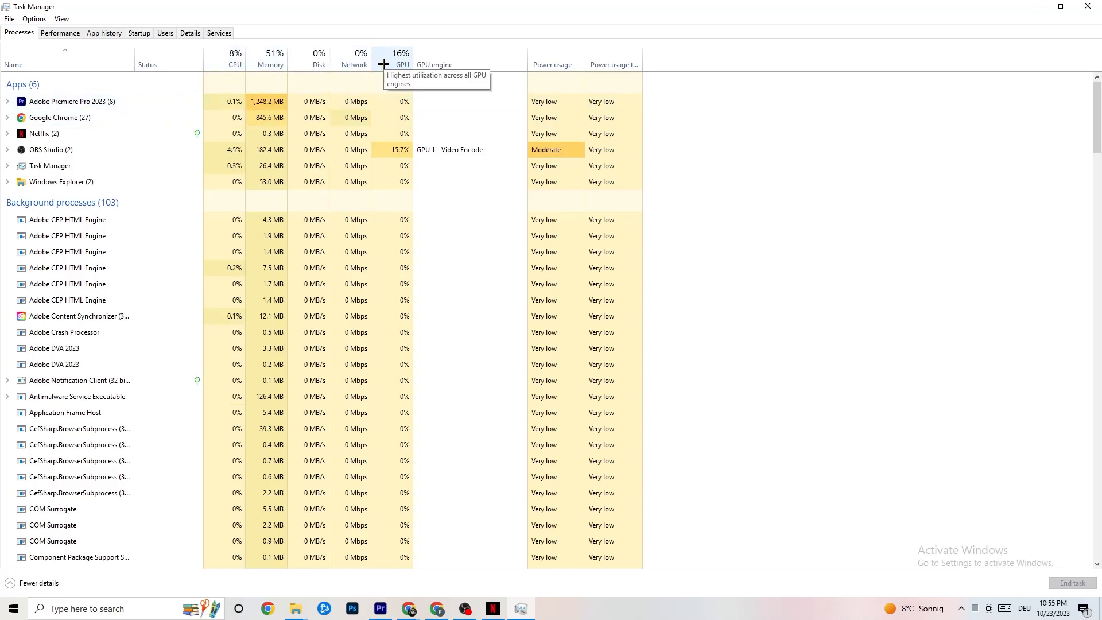
pyautogui.moveTo(73, 66)
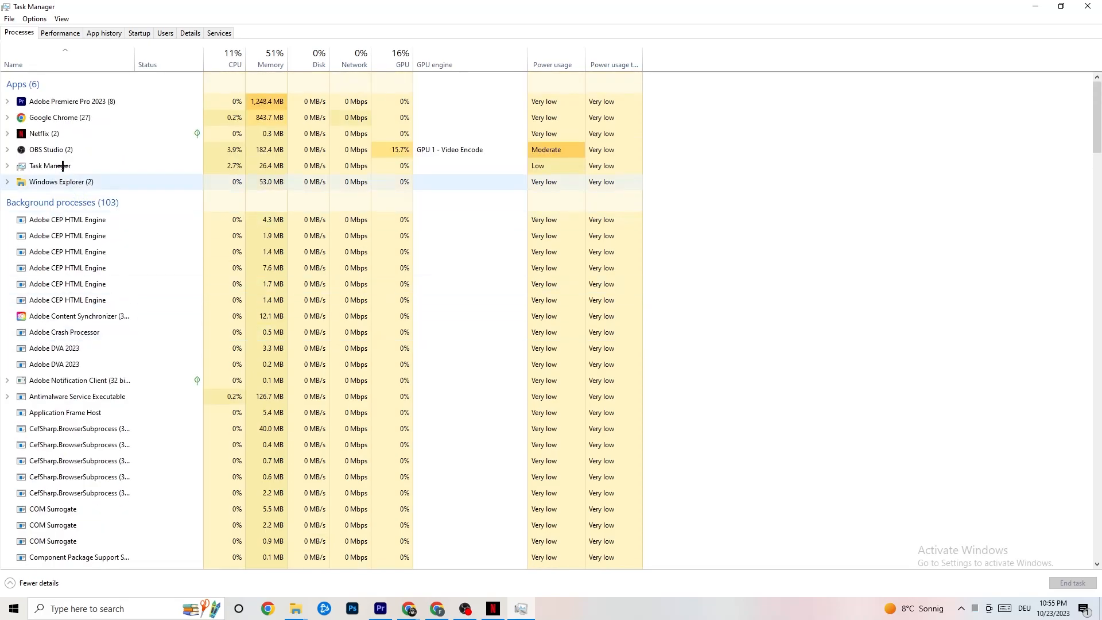
pyautogui.rightClick(44, 134)
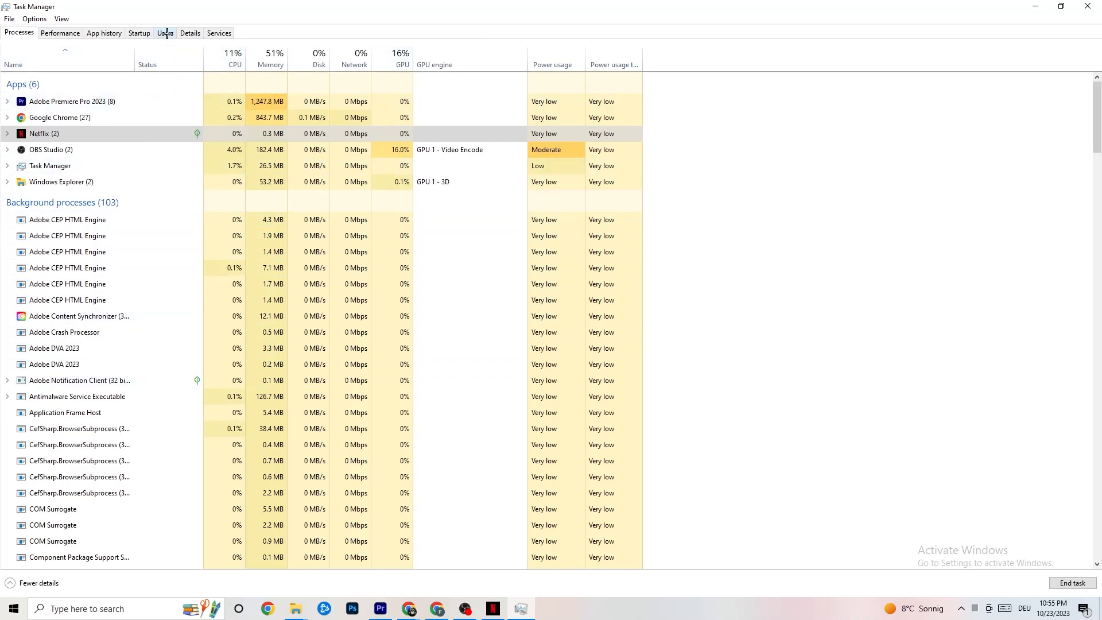
# Step: In the Details list, show Adobe Premiere Pro.exe's Set priority levels, currently Normal
pyautogui.click(190, 32)
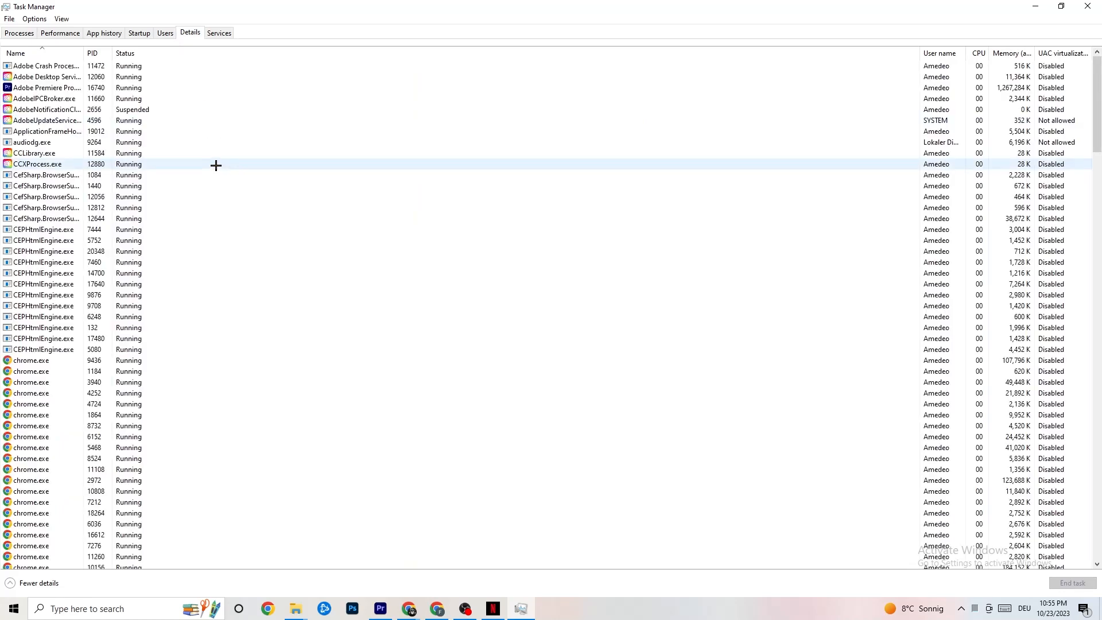
pyautogui.click(46, 87)
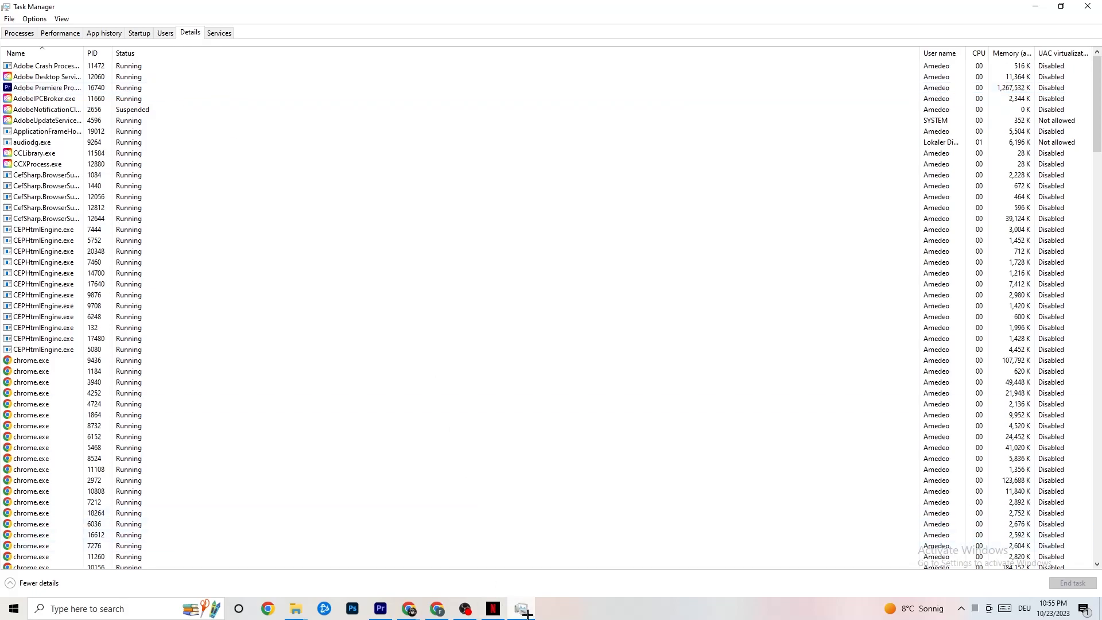
pyautogui.click(44, 87)
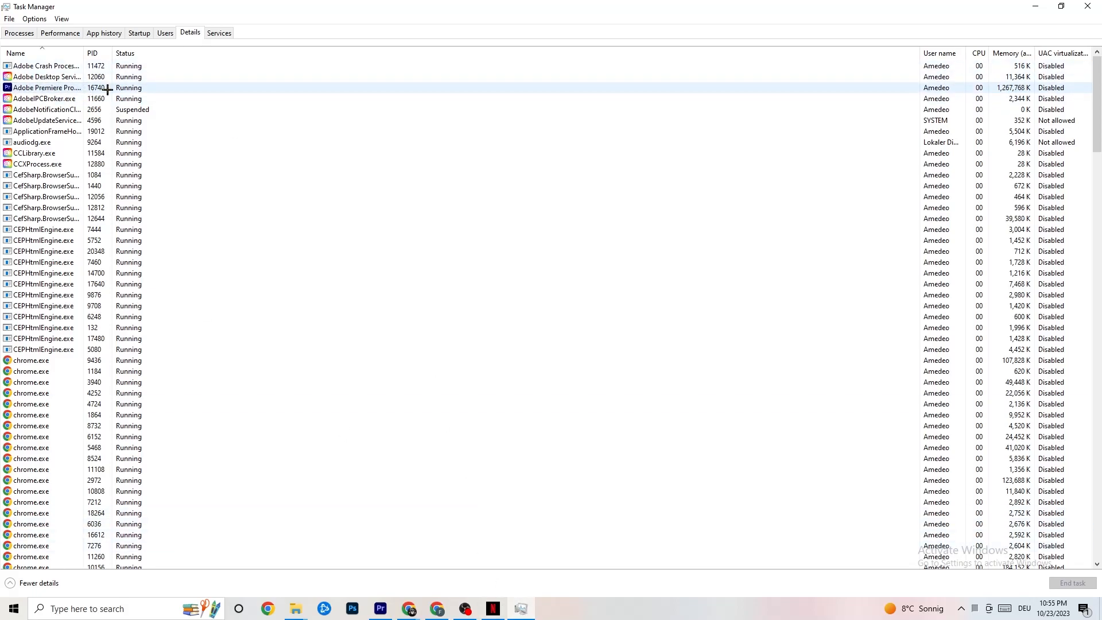
pyautogui.rightClick(46, 88)
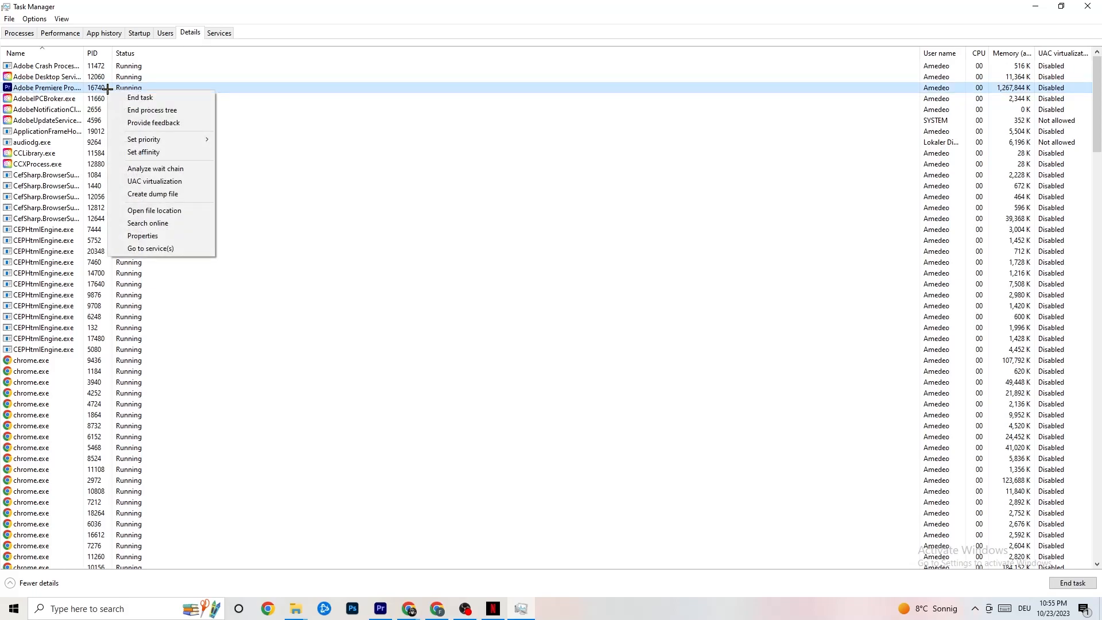
pyautogui.click(144, 138)
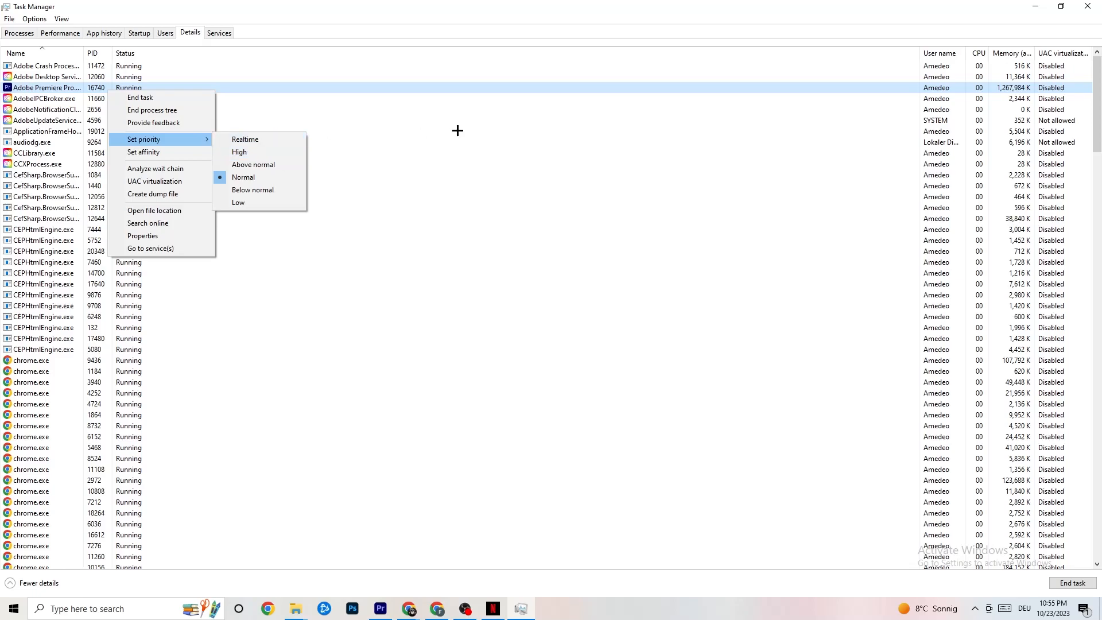
pyautogui.moveTo(443, 120)
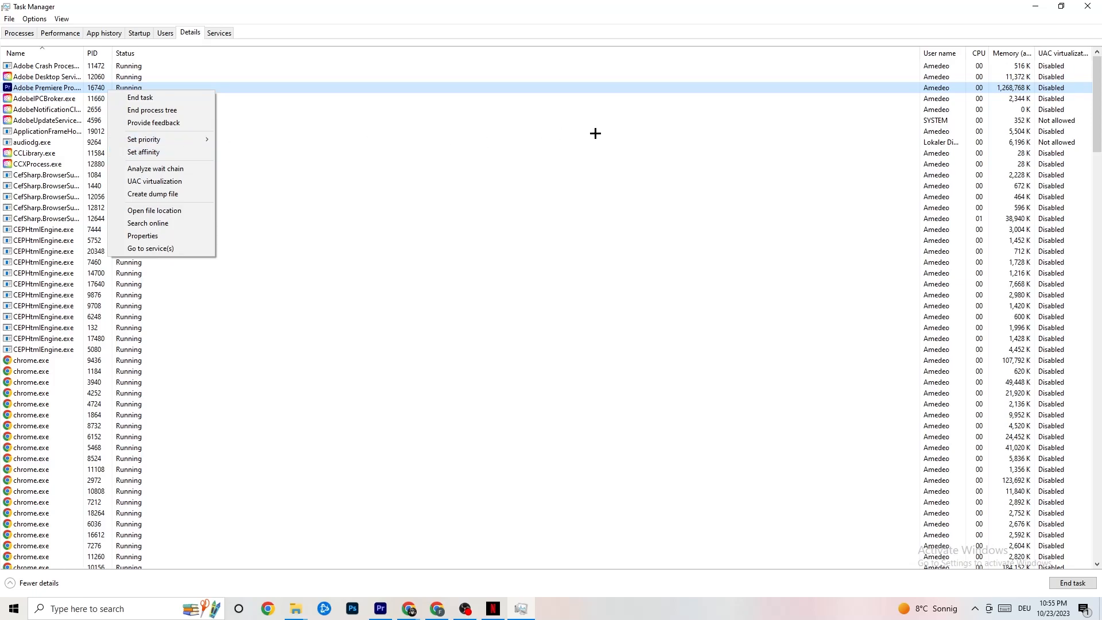
pyautogui.moveTo(241, 126)
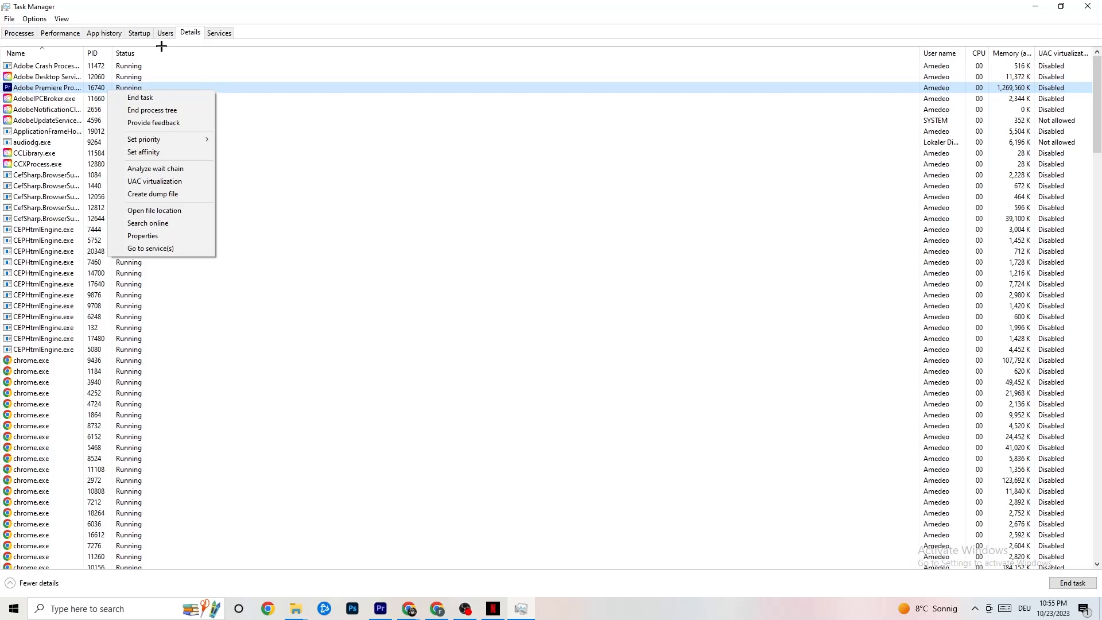
# Step: List startup apps and view Enable/Disable options for Google Drive and Portrait Displays entries
pyautogui.click(138, 33)
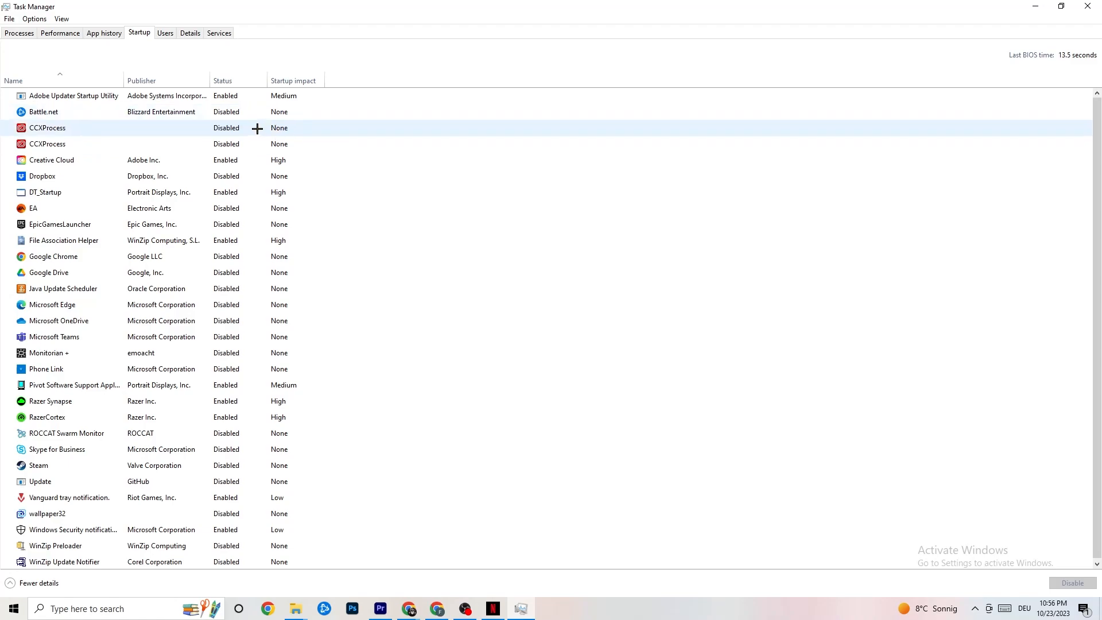
pyautogui.click(43, 112)
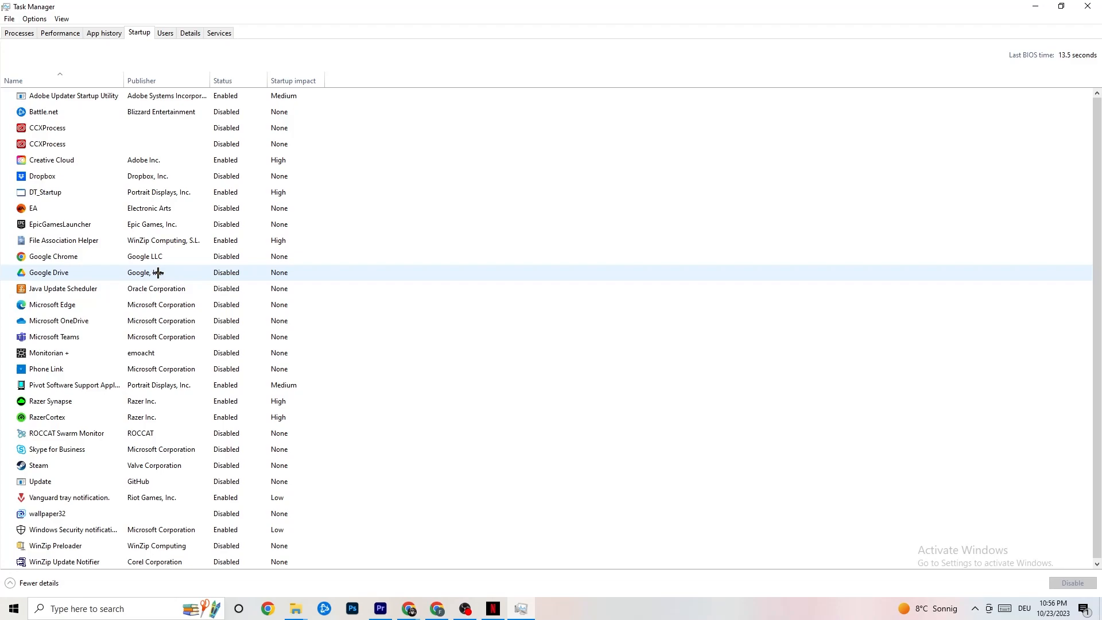
pyautogui.rightClick(49, 272)
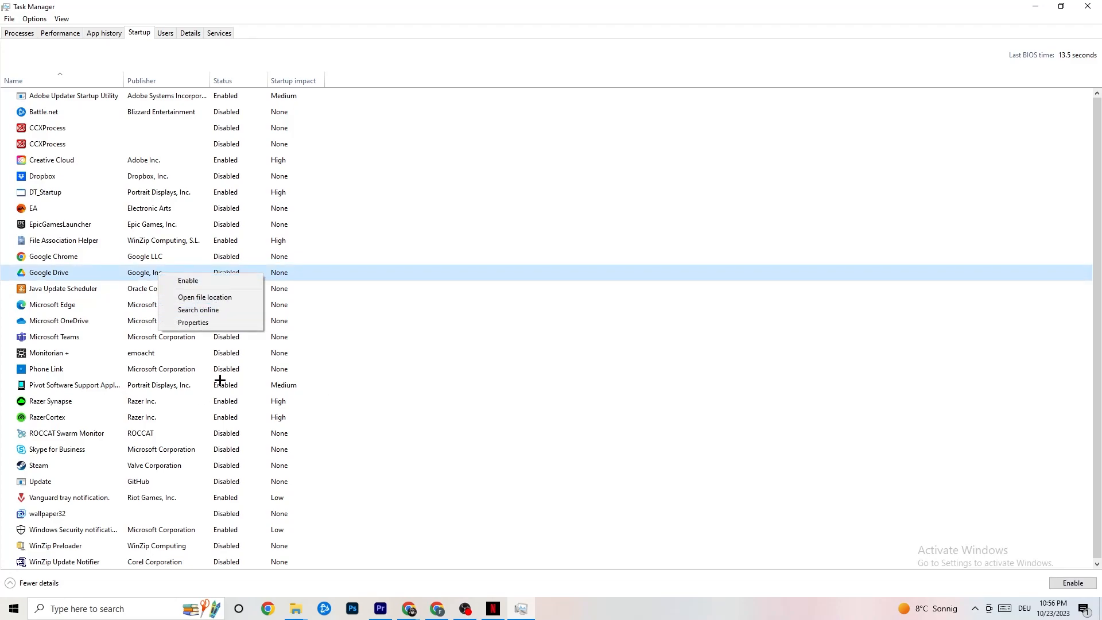
pyautogui.rightClick(74, 384)
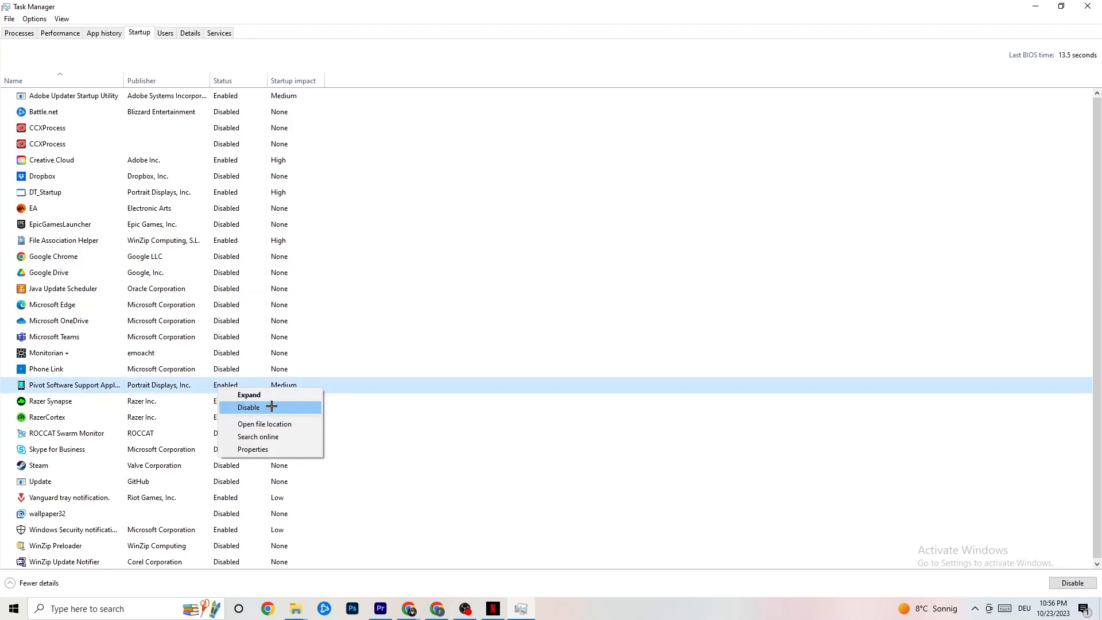
pyautogui.moveTo(445, 18)
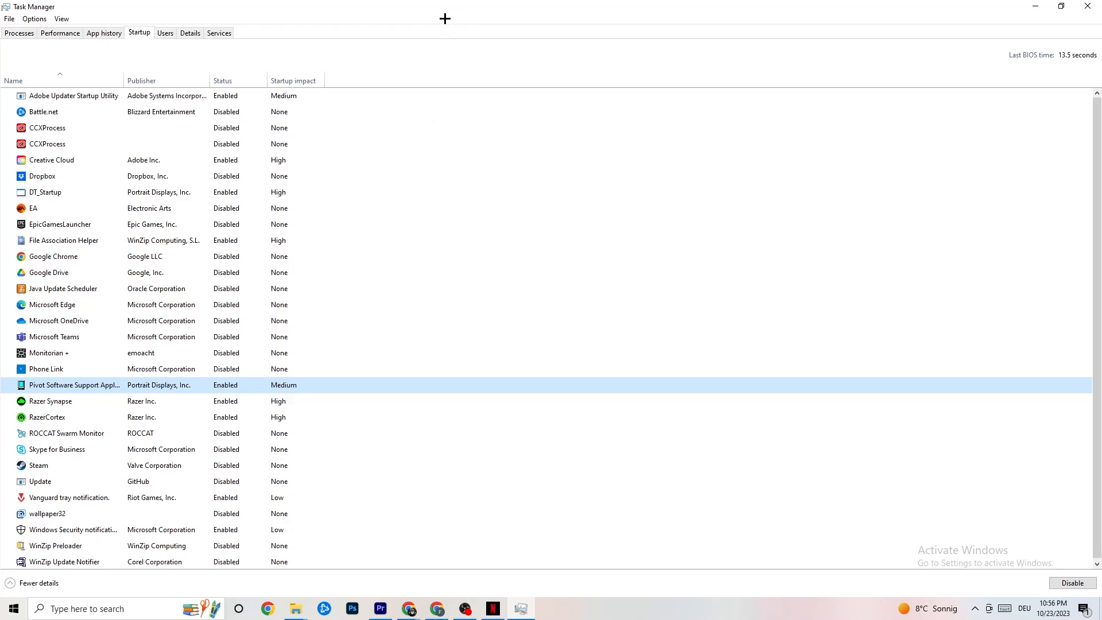
pyautogui.moveTo(461, 62)
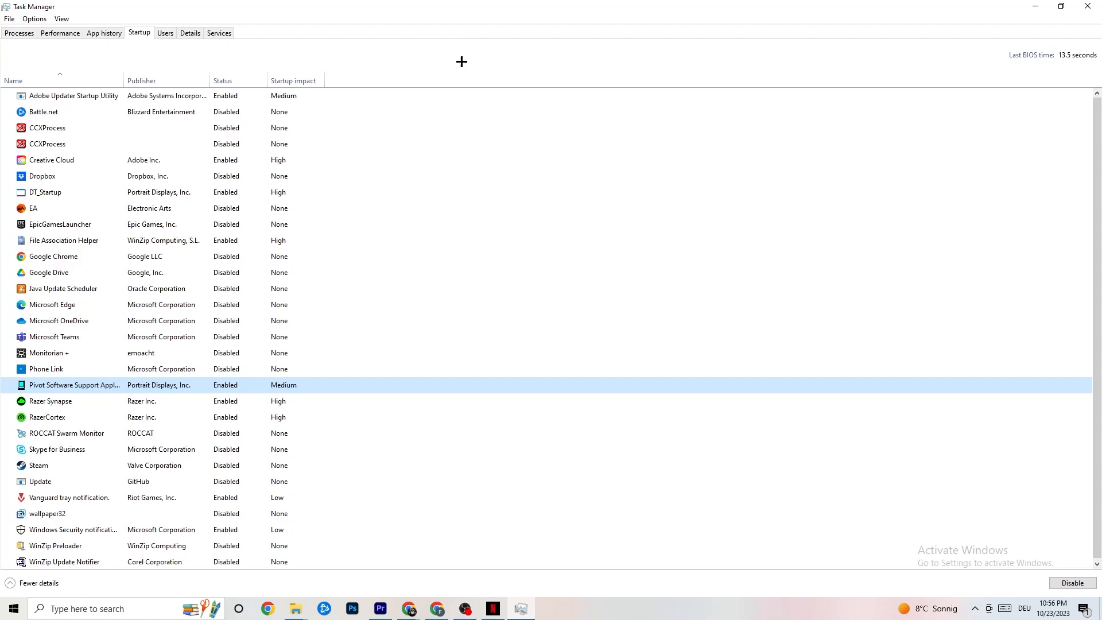